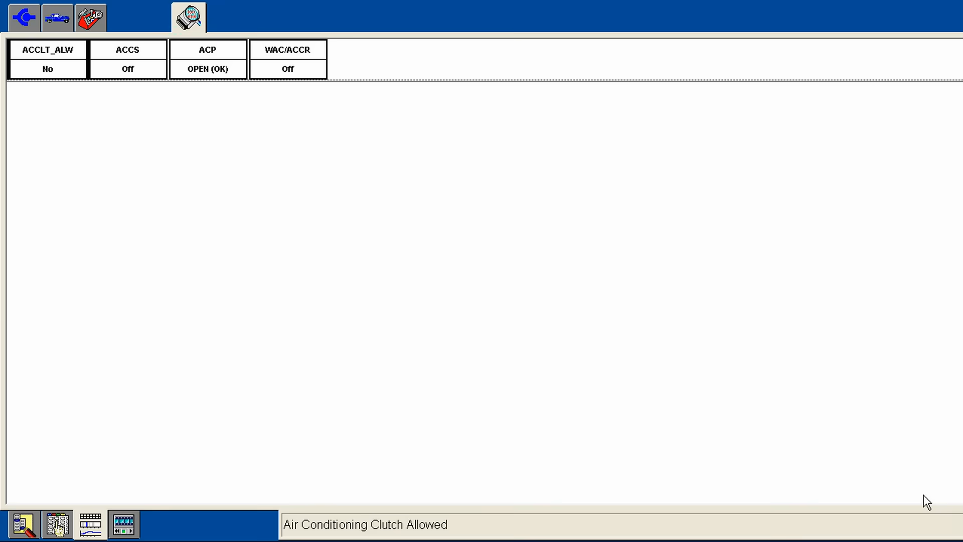
mouse_move(109, 158)
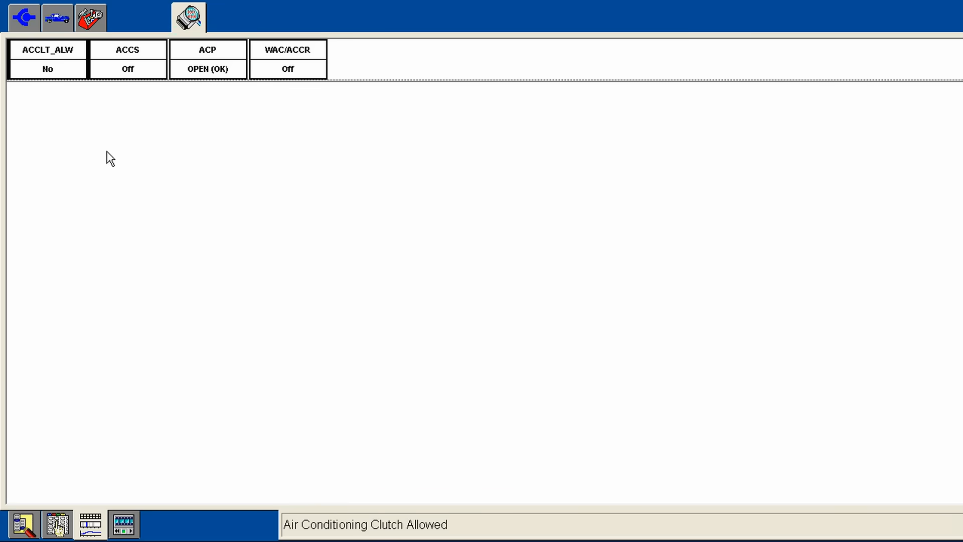
mouse_move(64, 120)
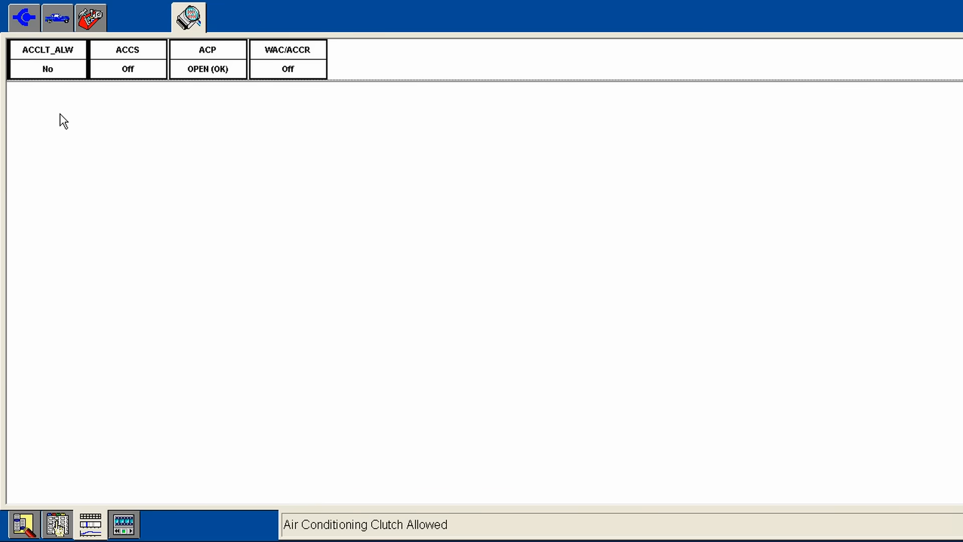
mouse_move(96, 130)
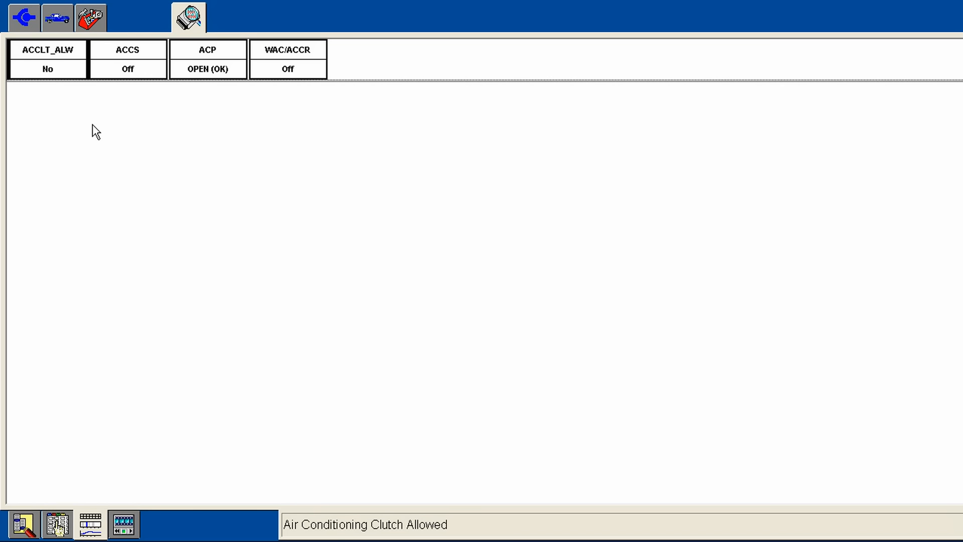
mouse_move(74, 85)
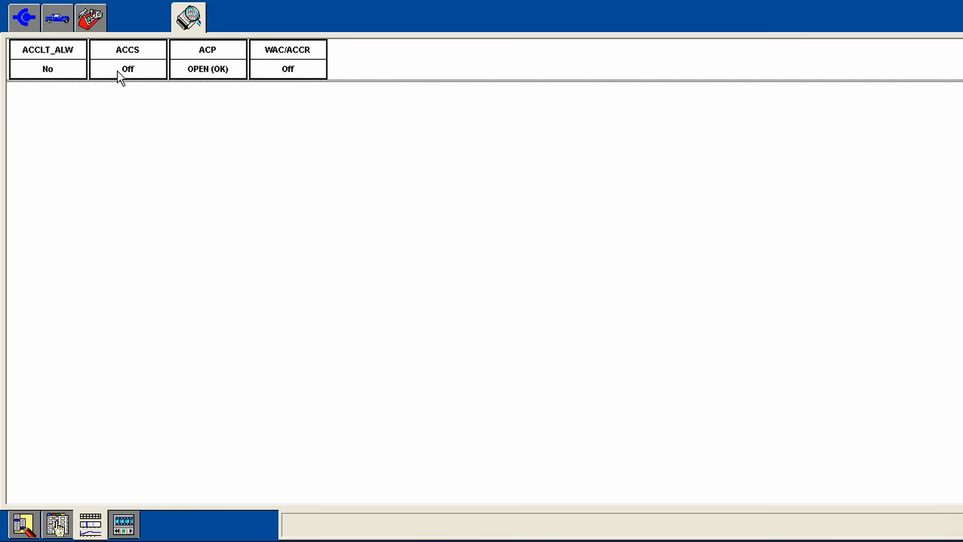
mouse_move(207, 68)
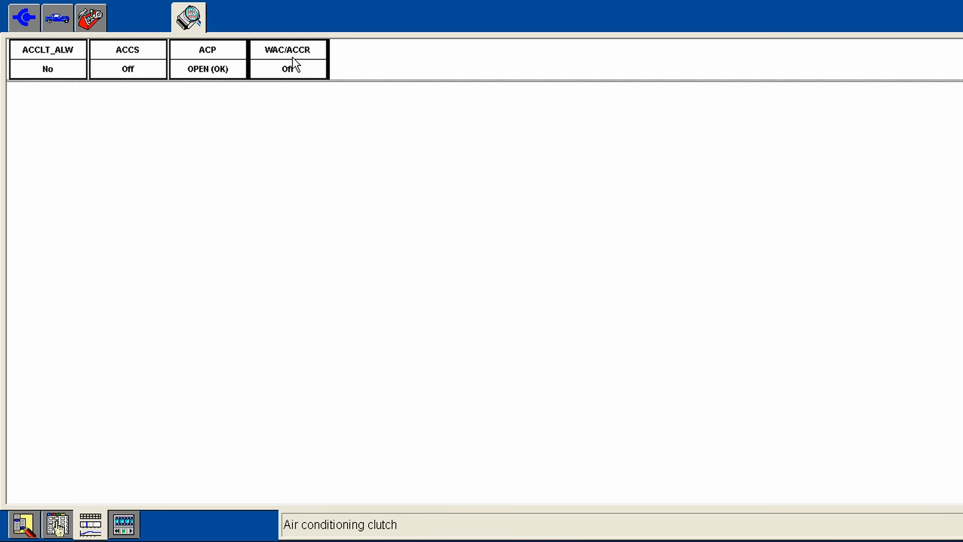
mouse_move(127, 70)
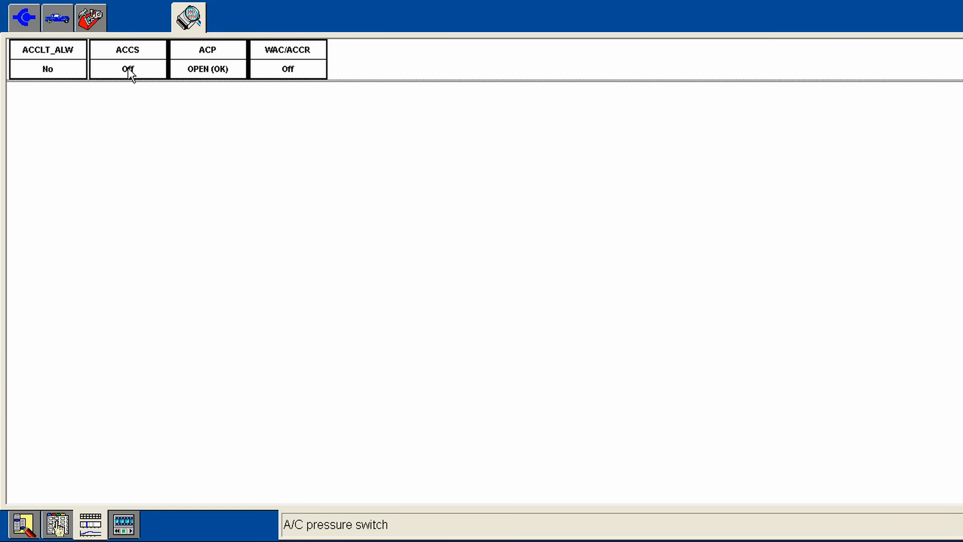
mouse_move(51, 66)
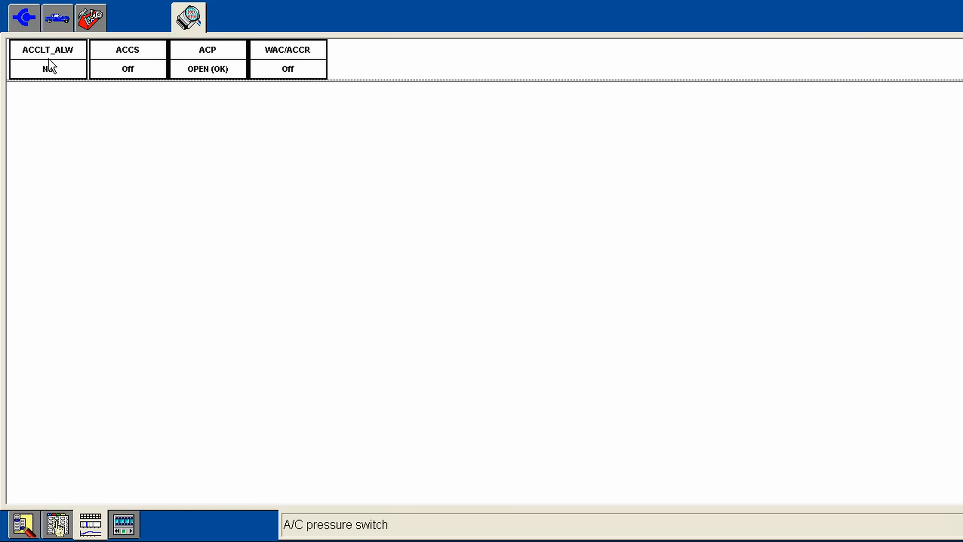
mouse_move(48, 65)
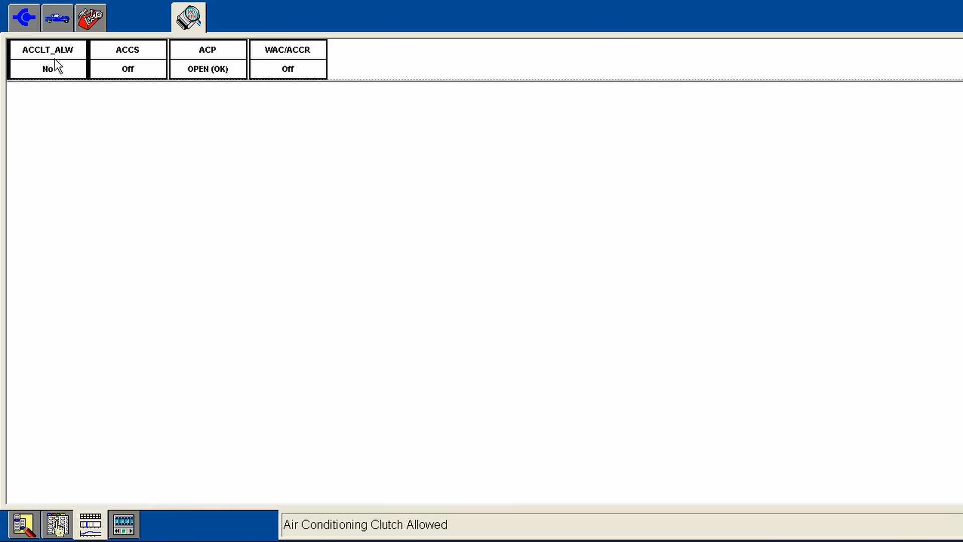
mouse_move(69, 71)
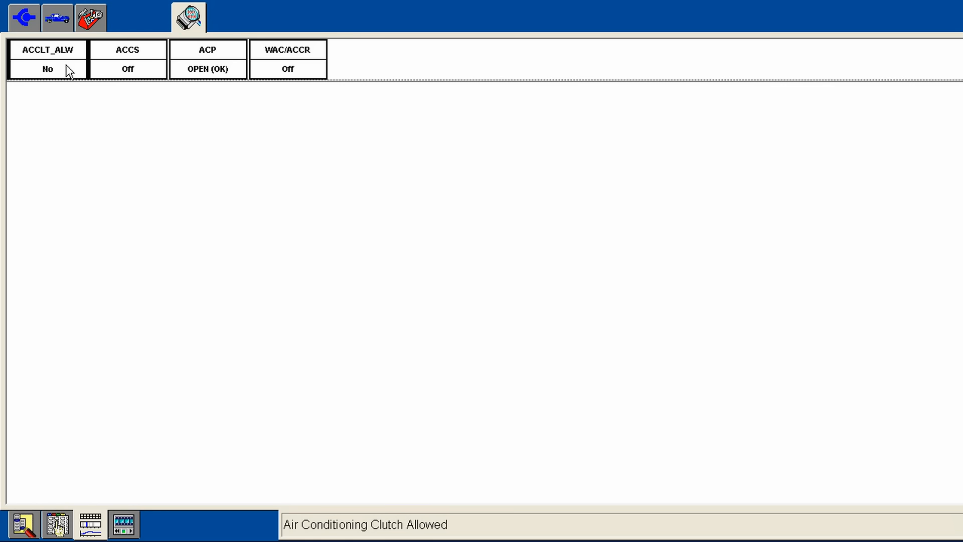
mouse_move(159, 75)
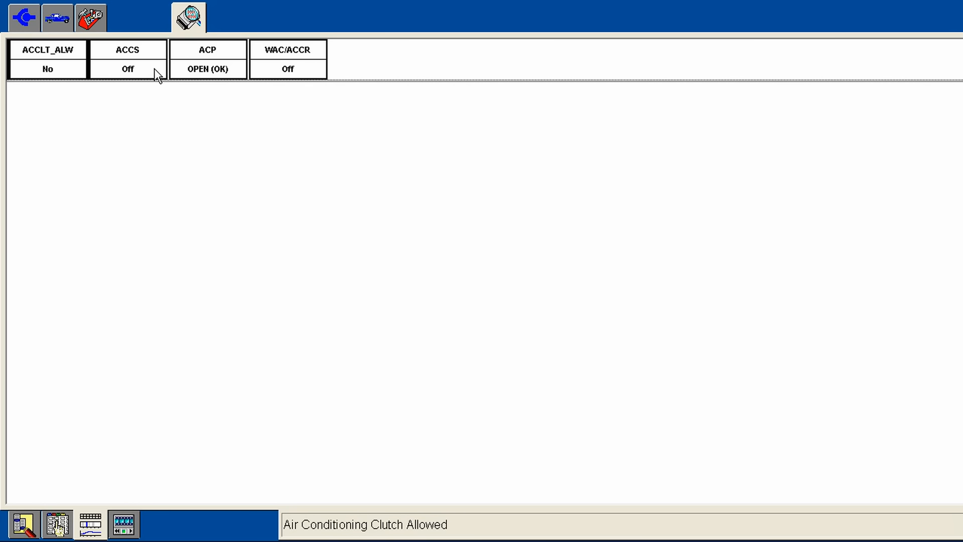
mouse_move(233, 69)
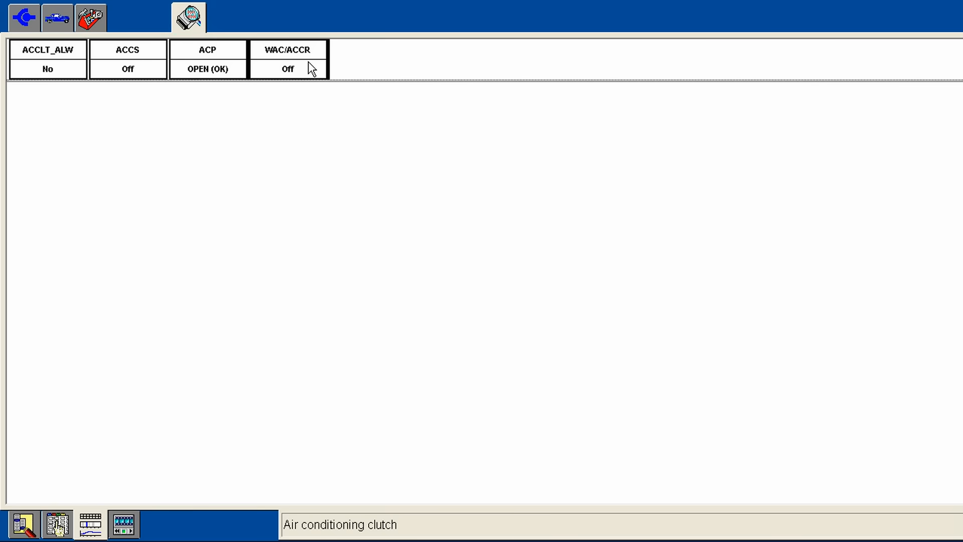
mouse_move(307, 121)
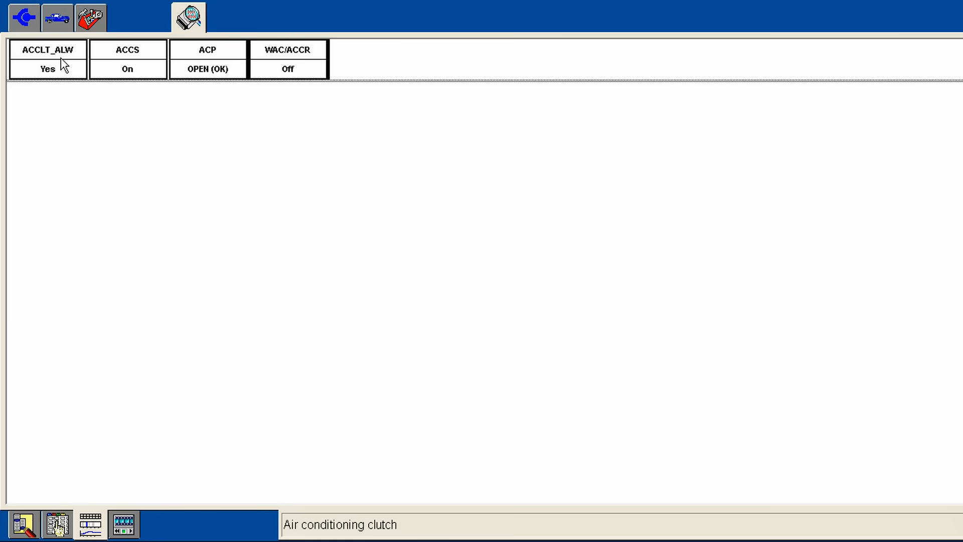
mouse_move(108, 67)
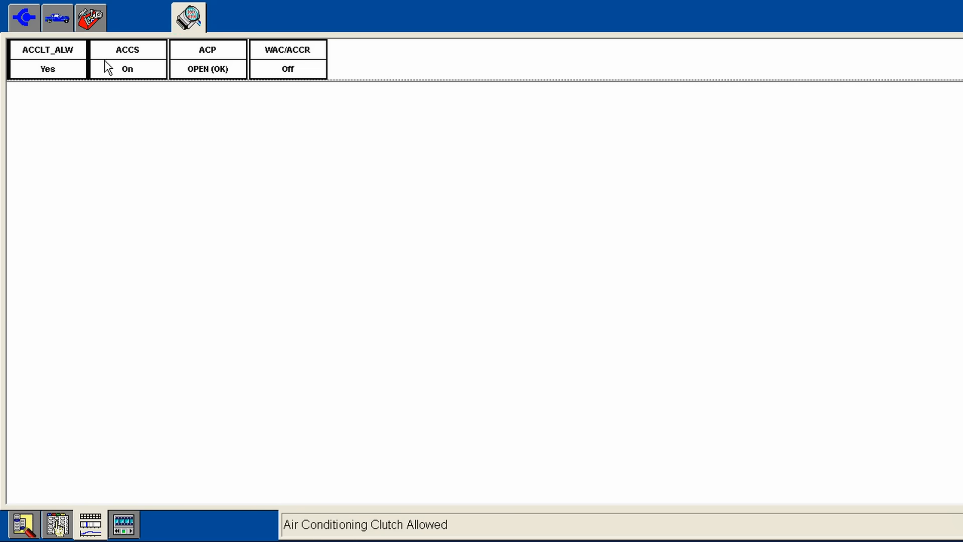
mouse_move(154, 55)
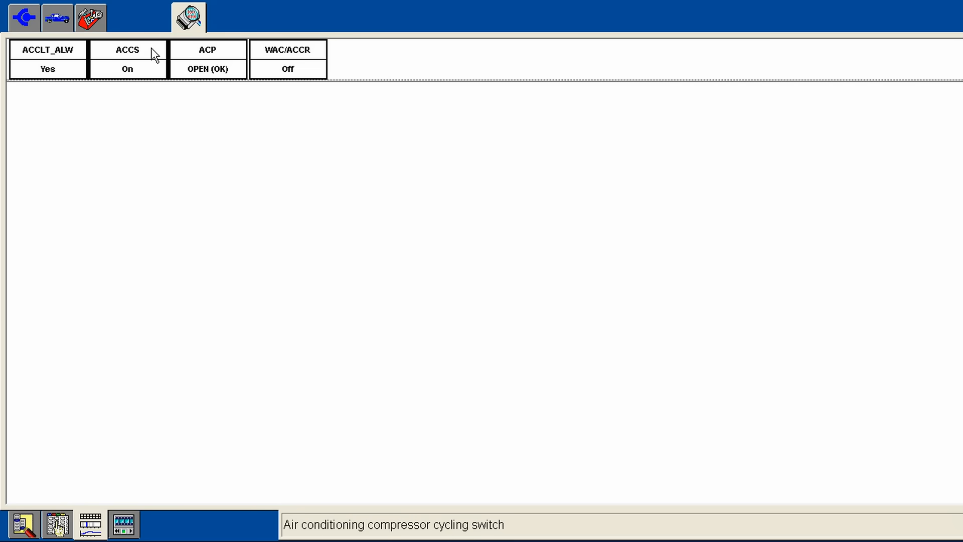
mouse_move(210, 66)
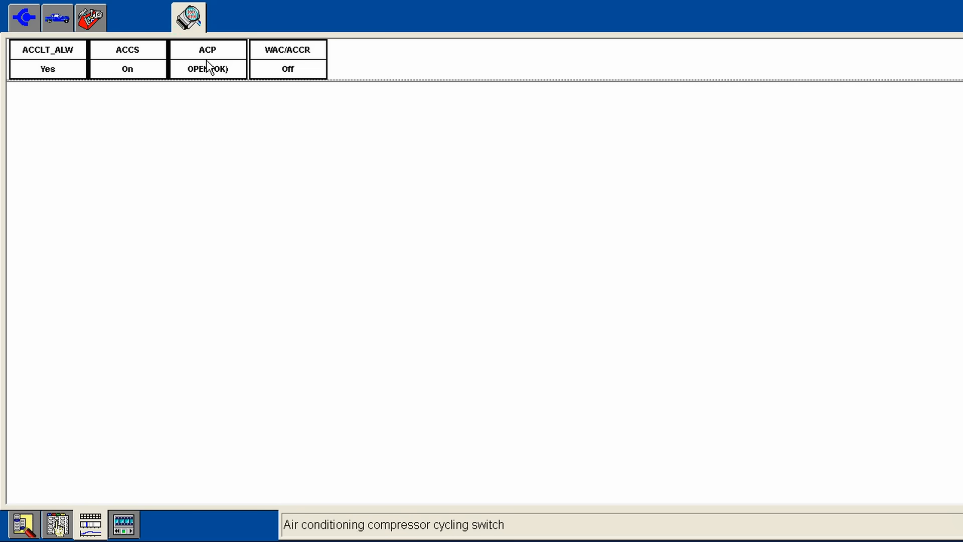
mouse_move(230, 56)
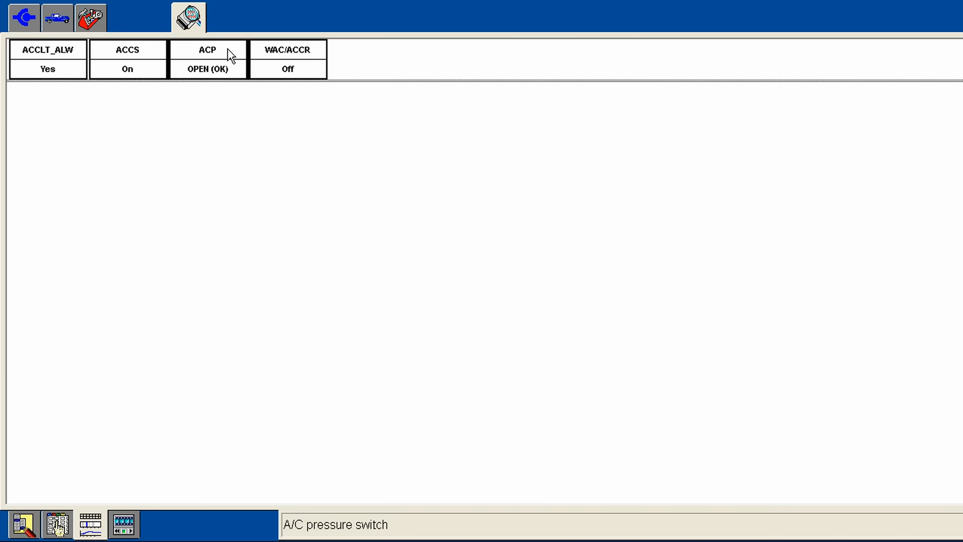
mouse_move(232, 91)
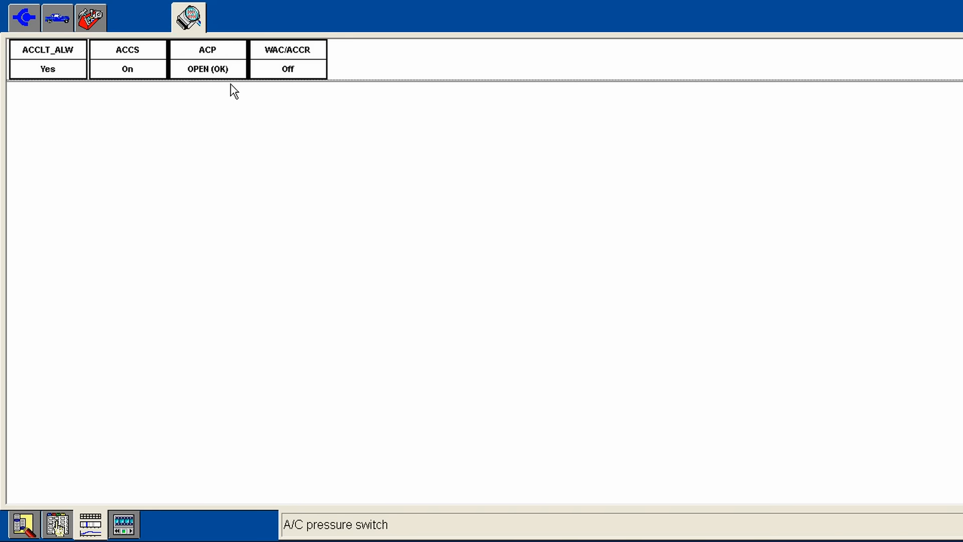
mouse_move(307, 66)
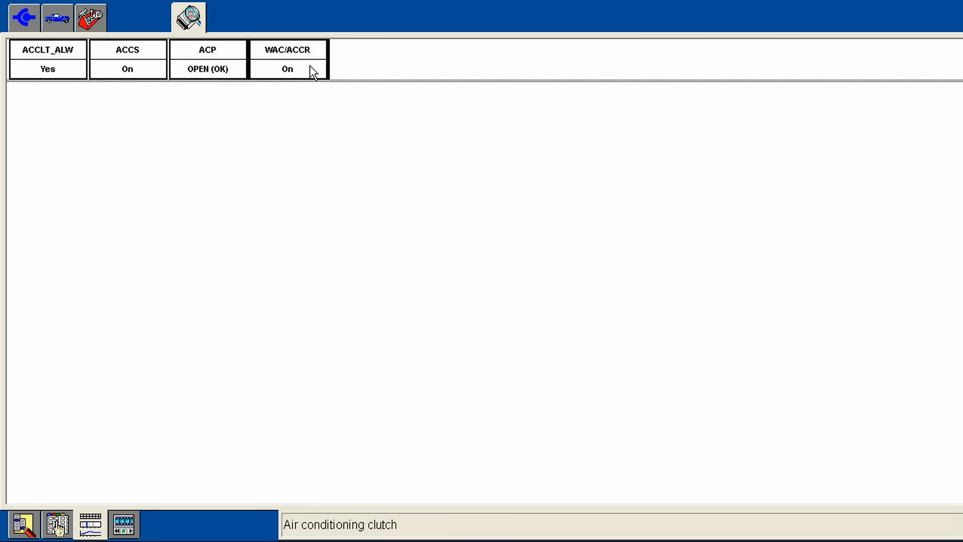
mouse_move(312, 77)
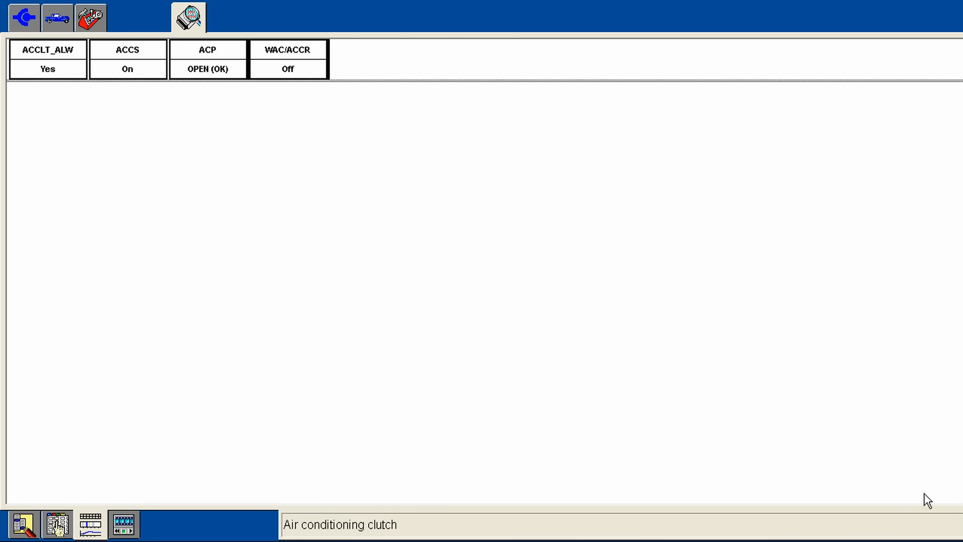
mouse_move(565, 281)
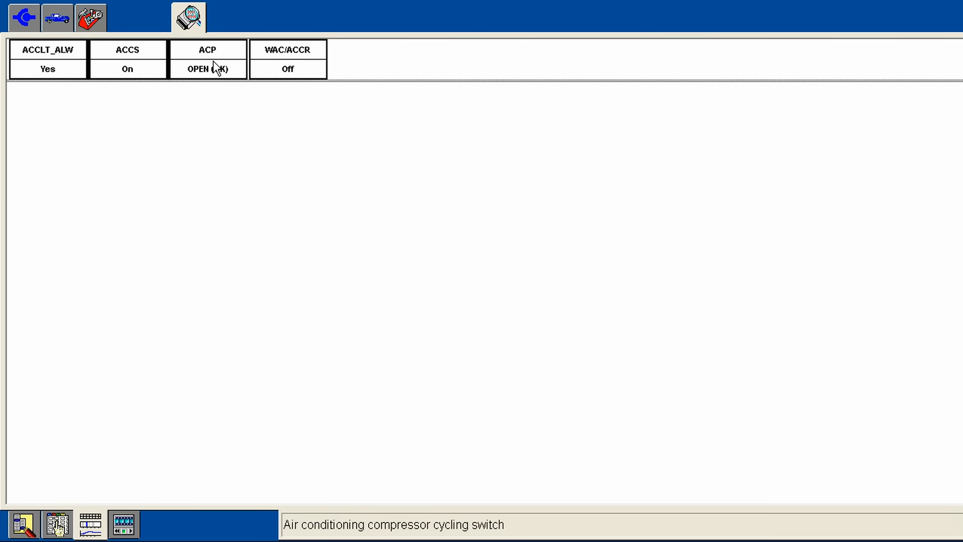
mouse_move(298, 68)
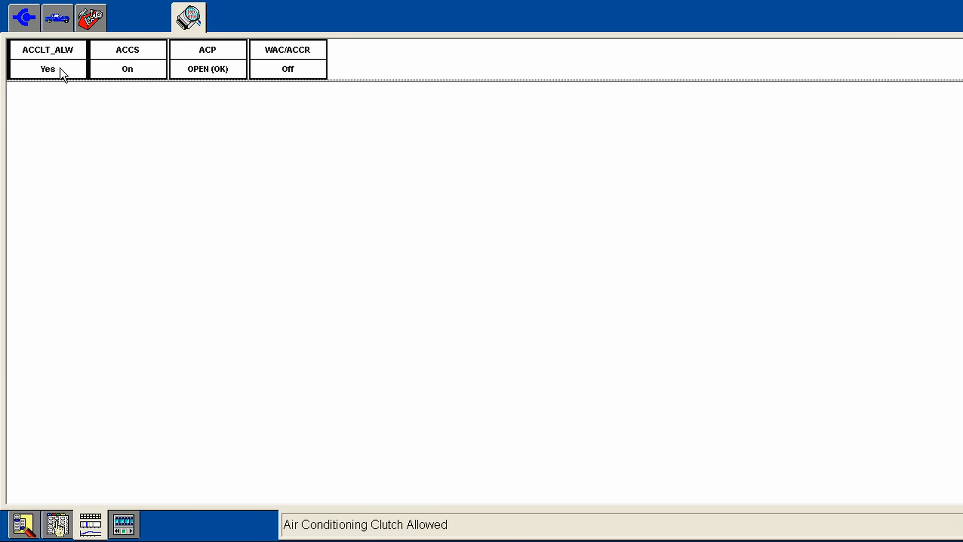
mouse_move(140, 69)
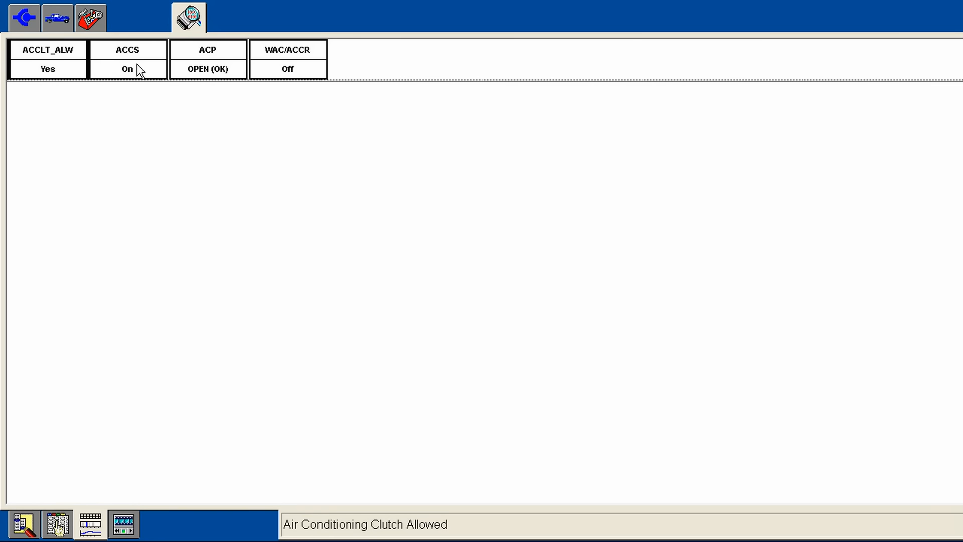
mouse_move(208, 71)
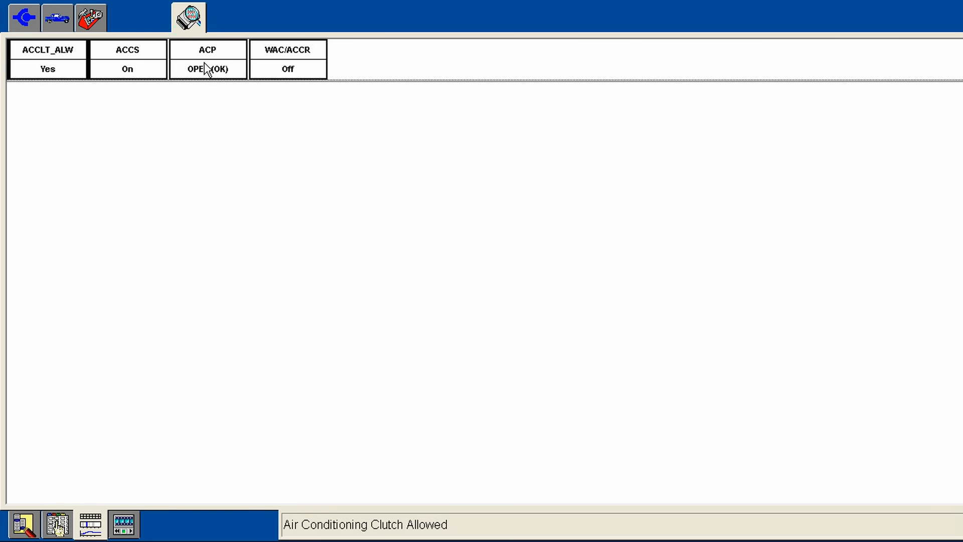
mouse_move(70, 81)
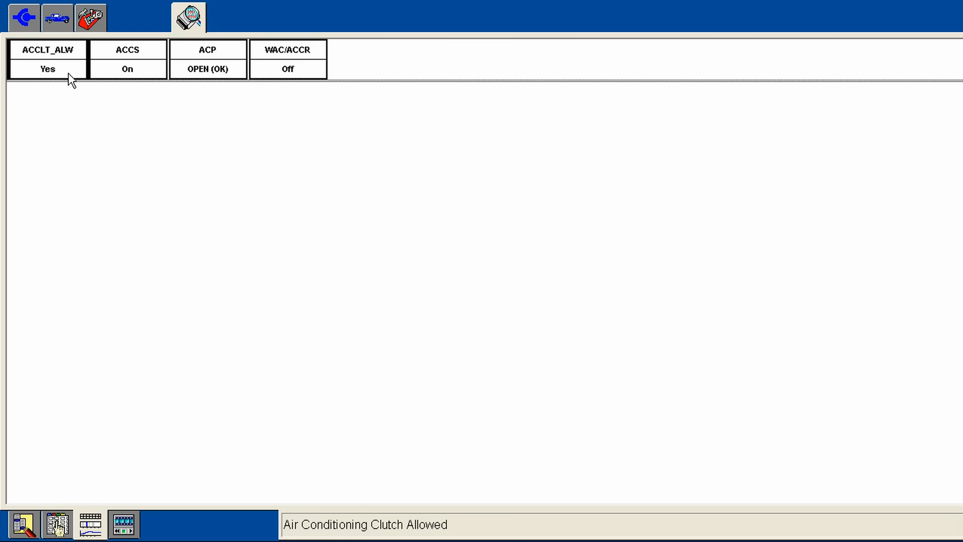
mouse_move(65, 68)
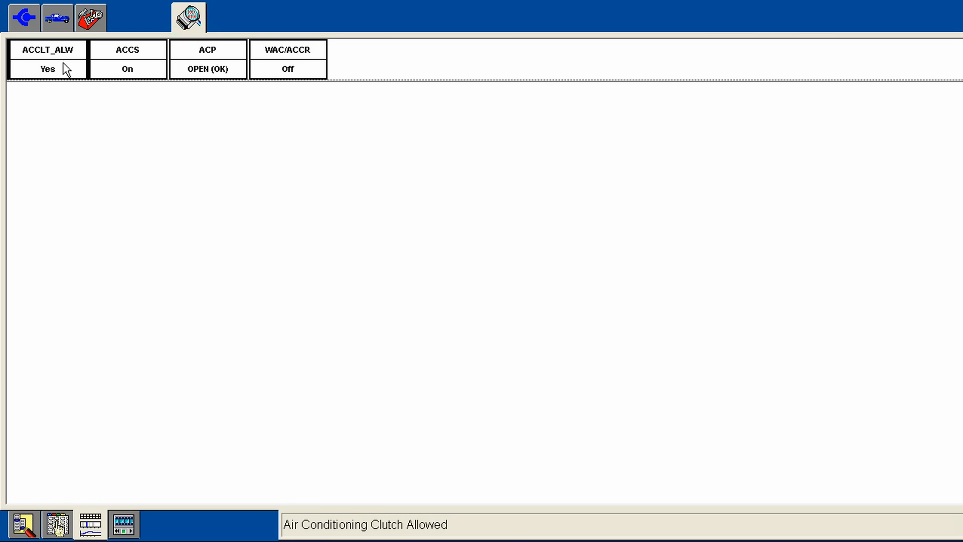
mouse_move(66, 78)
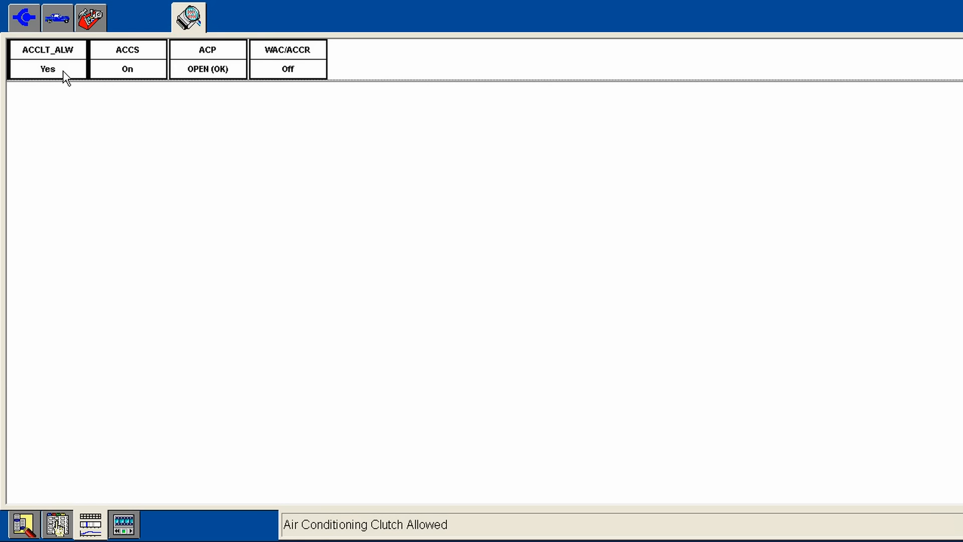
mouse_move(66, 71)
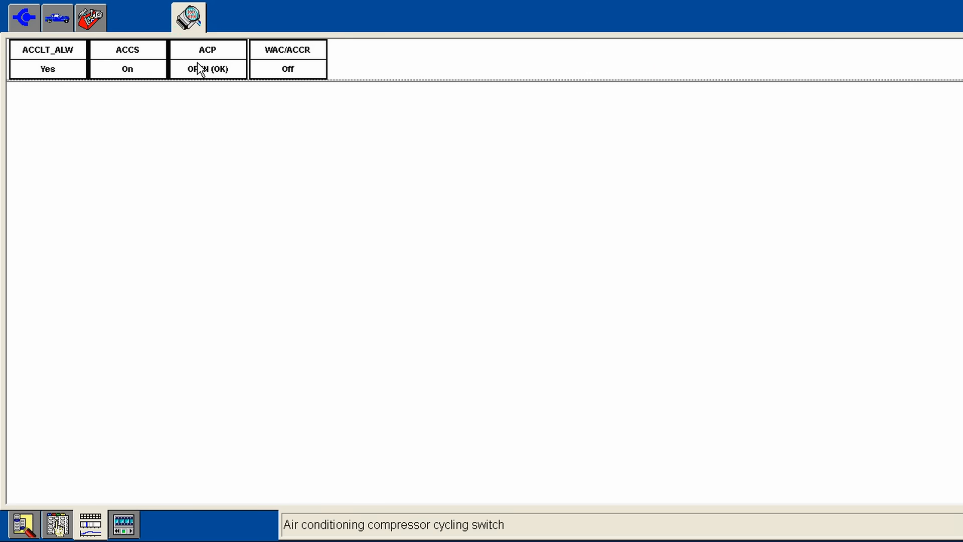
mouse_move(284, 69)
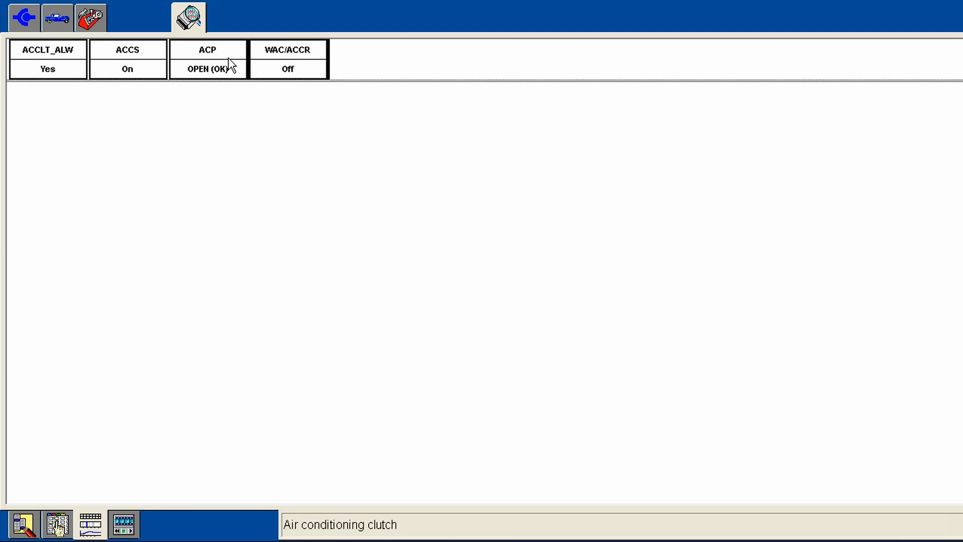
mouse_move(231, 68)
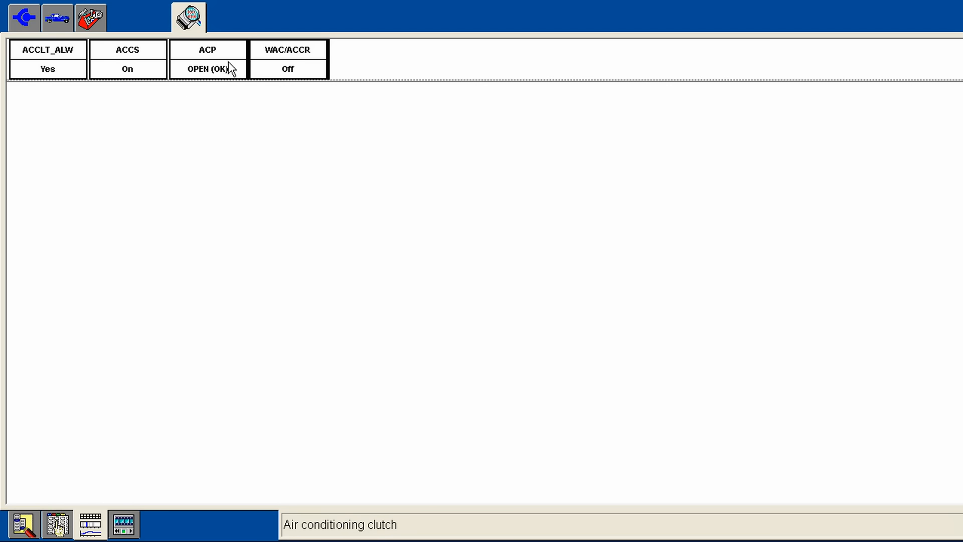
mouse_move(186, 64)
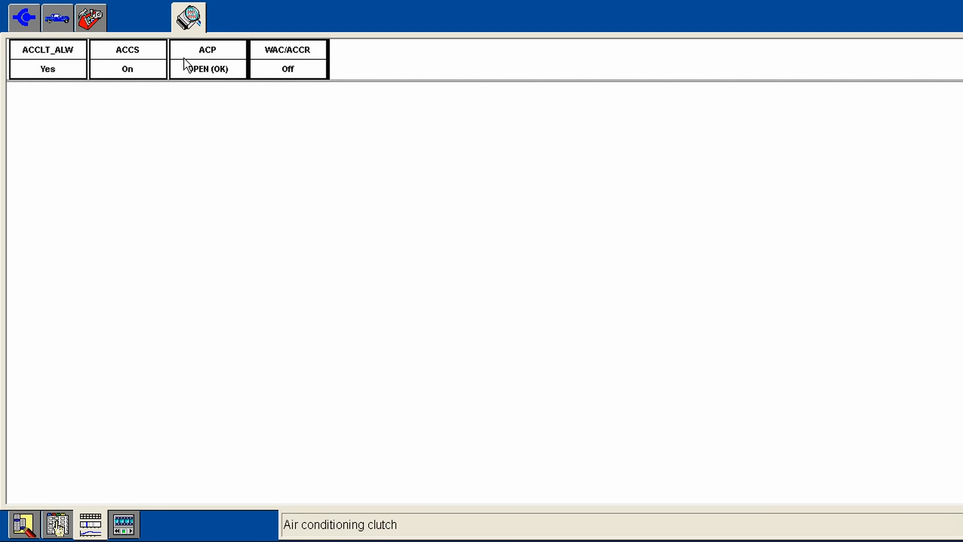
mouse_move(195, 74)
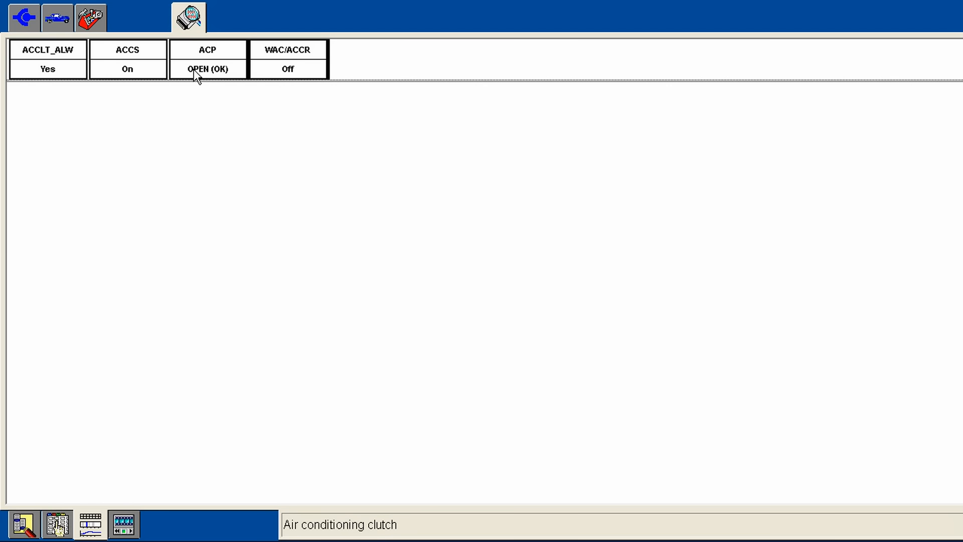
mouse_move(223, 48)
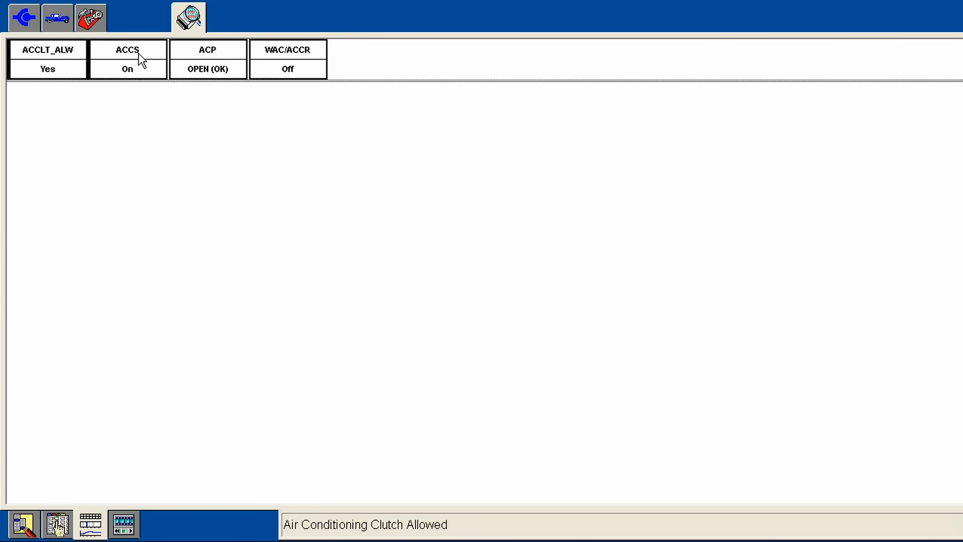
mouse_move(207, 56)
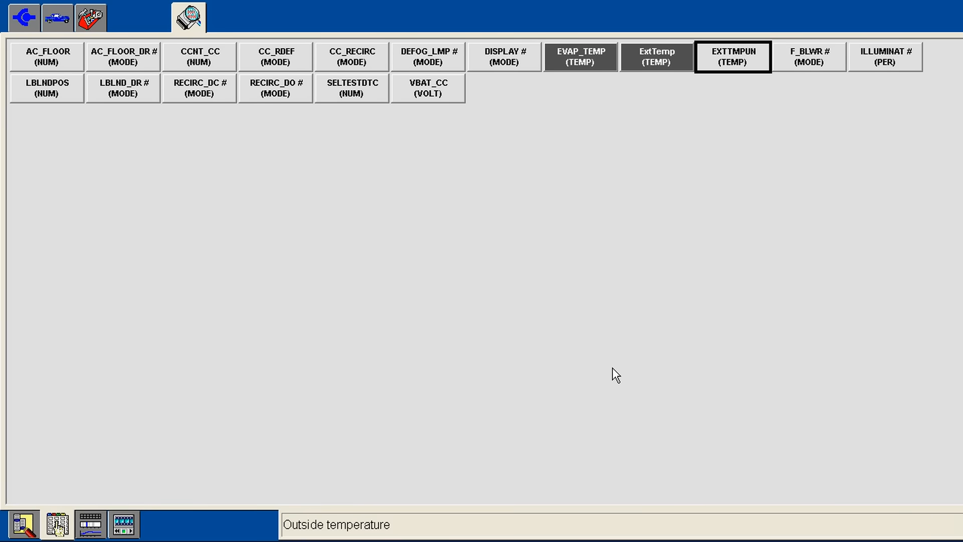
mouse_move(823, 234)
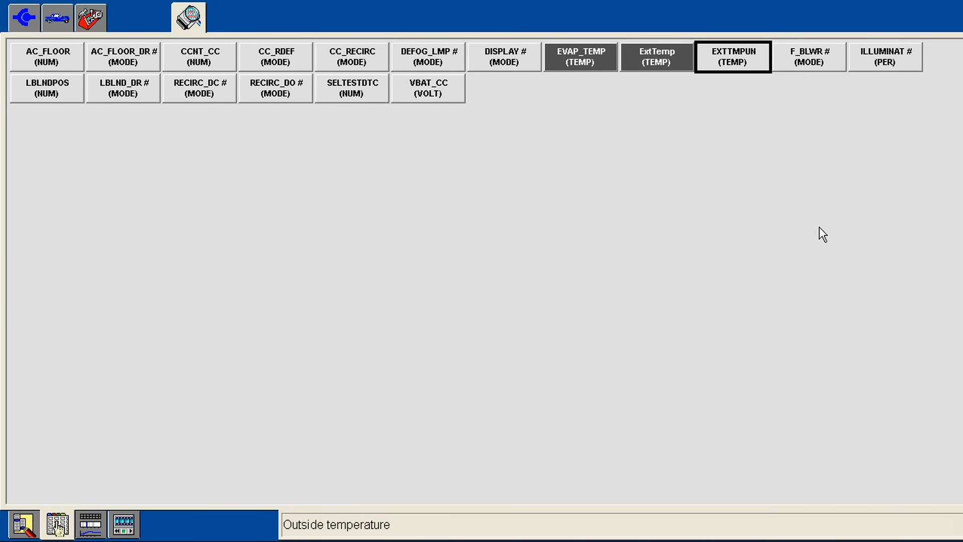
mouse_move(390, 169)
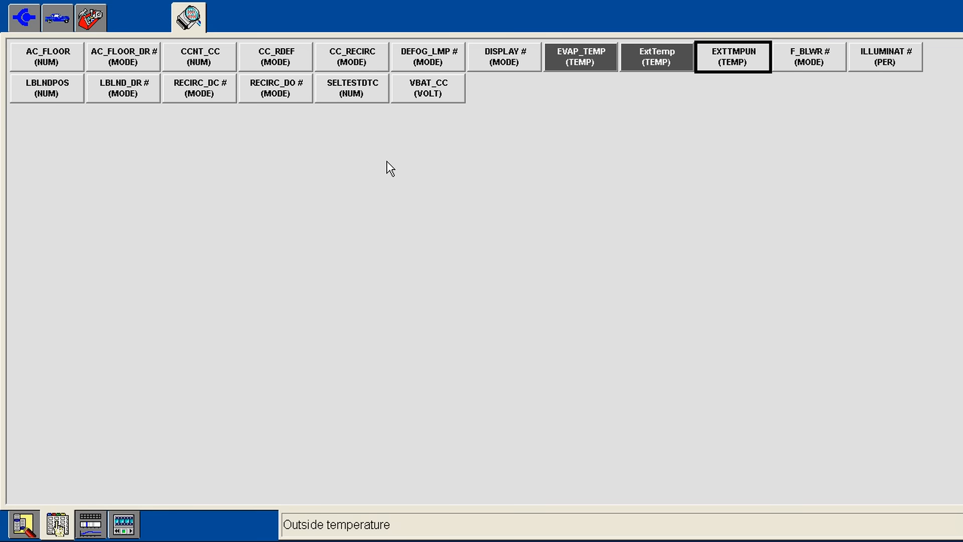
mouse_move(948, 457)
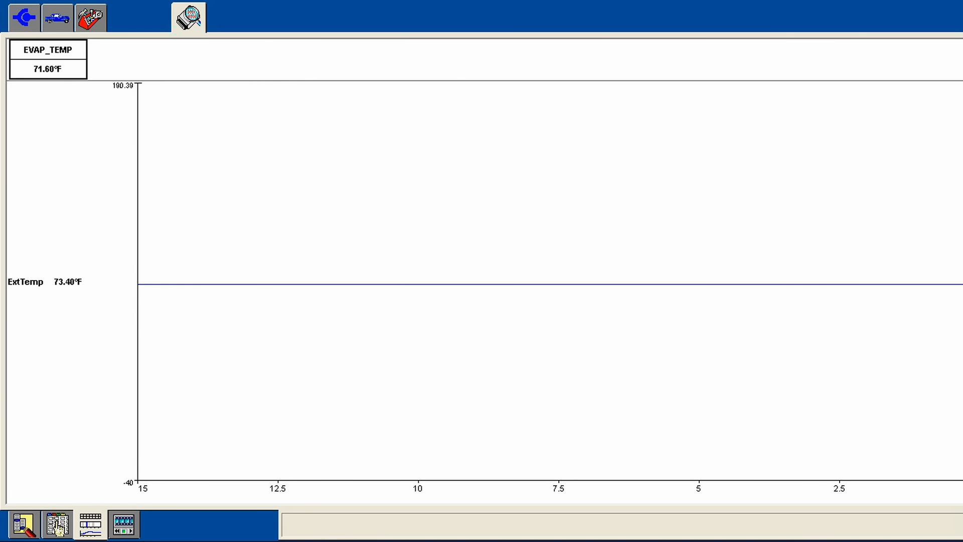
mouse_move(714, 306)
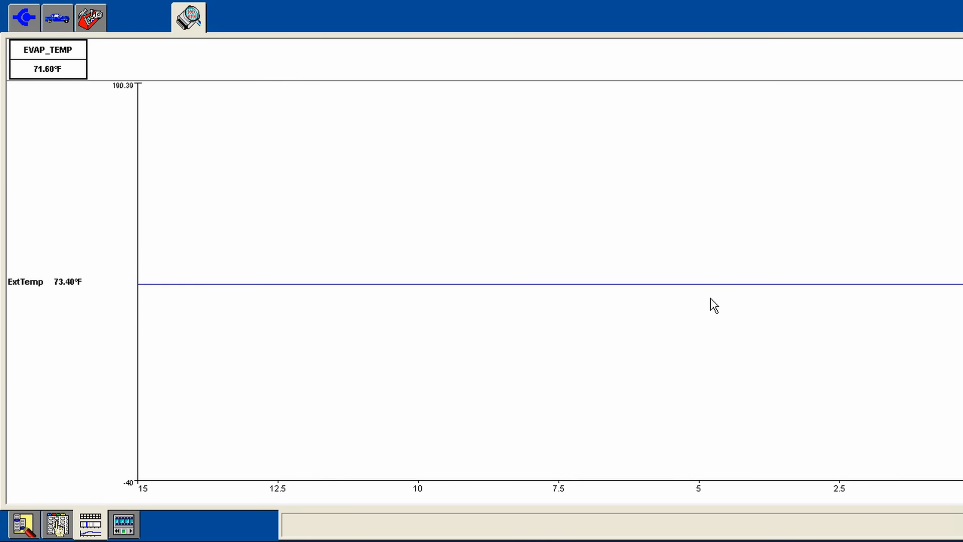
mouse_move(53, 62)
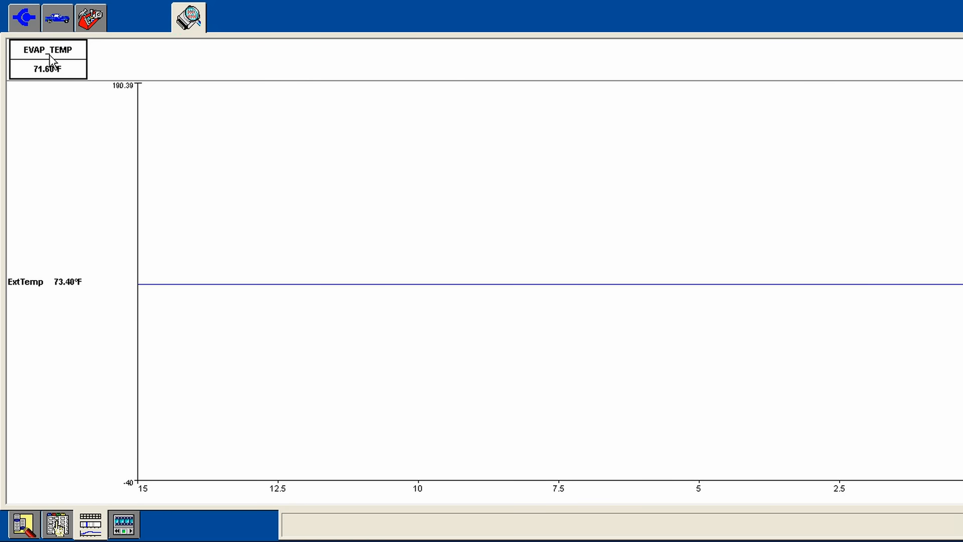
mouse_move(69, 70)
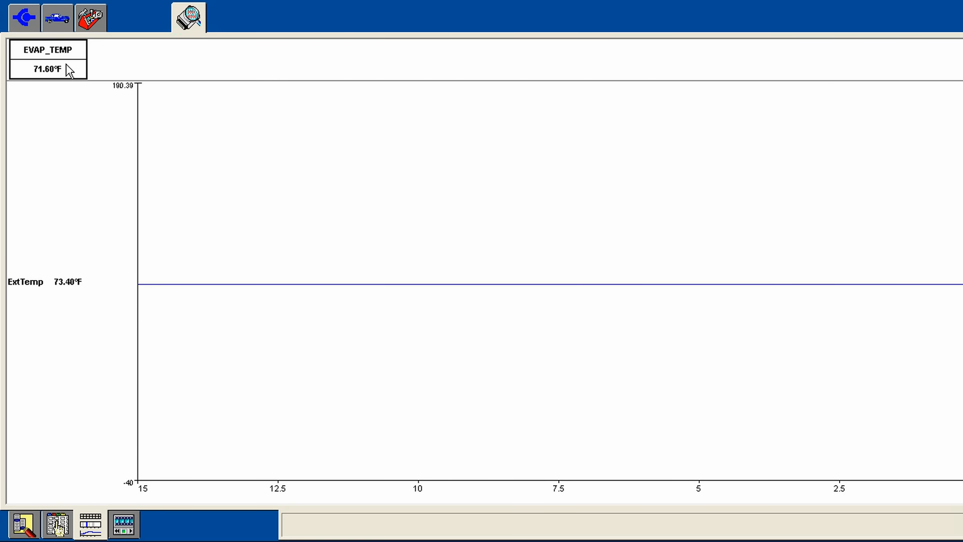
mouse_move(82, 85)
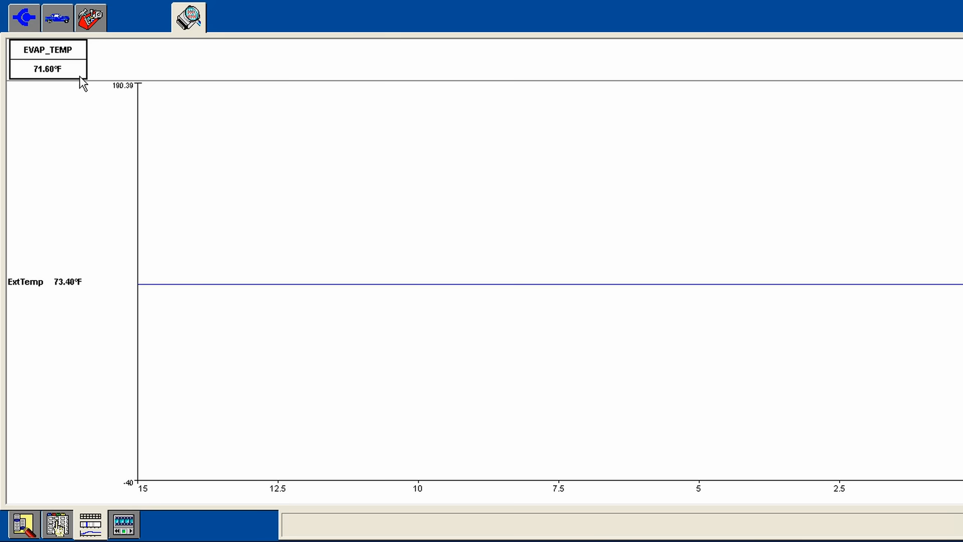
mouse_move(75, 74)
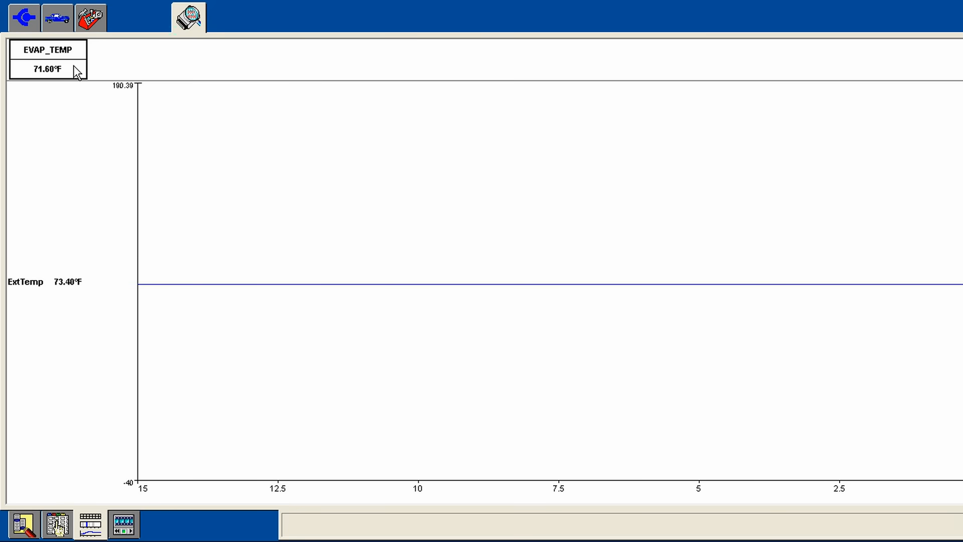
mouse_move(52, 56)
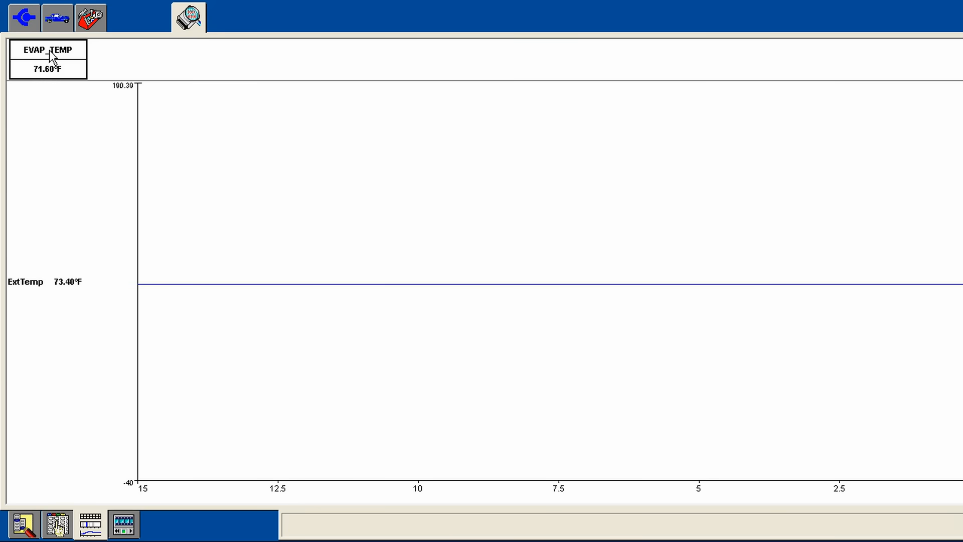
mouse_move(18, 53)
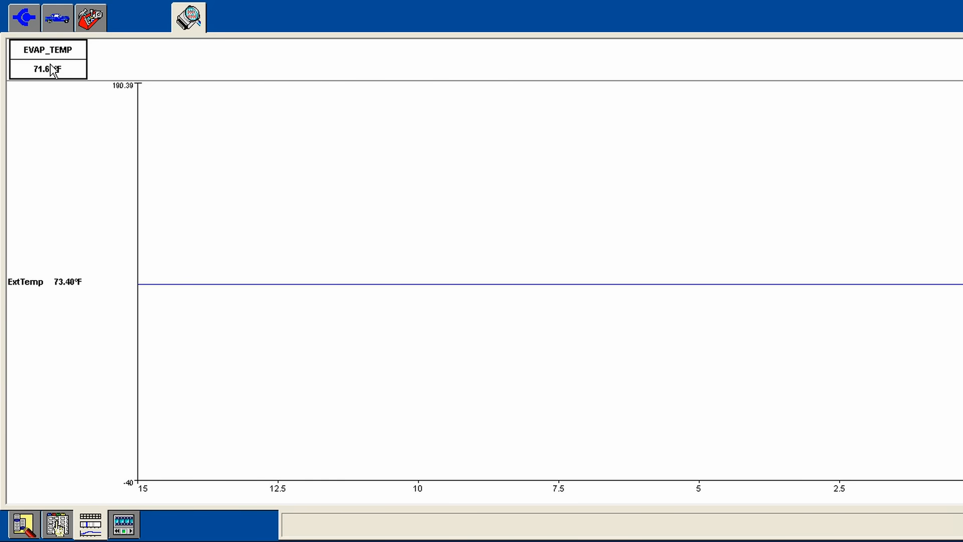
mouse_move(75, 104)
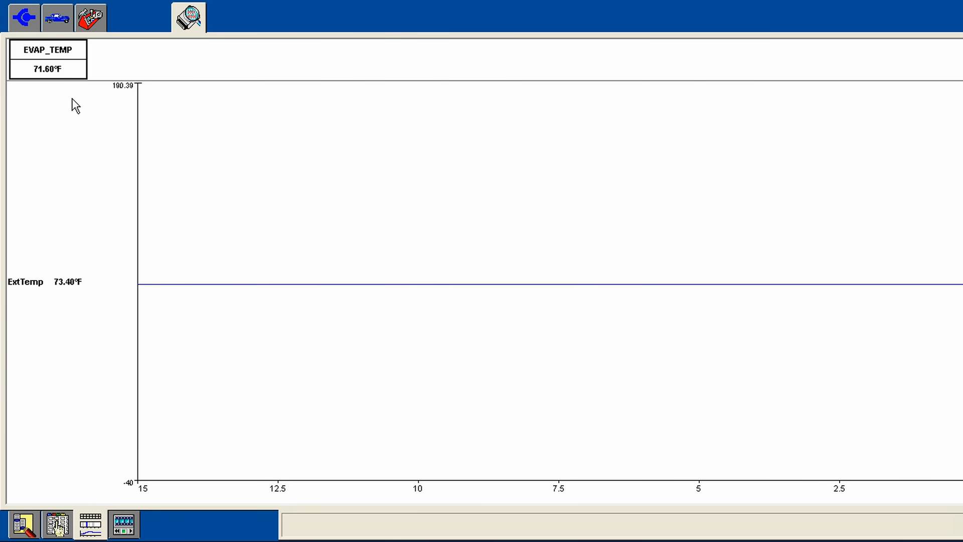
mouse_move(68, 90)
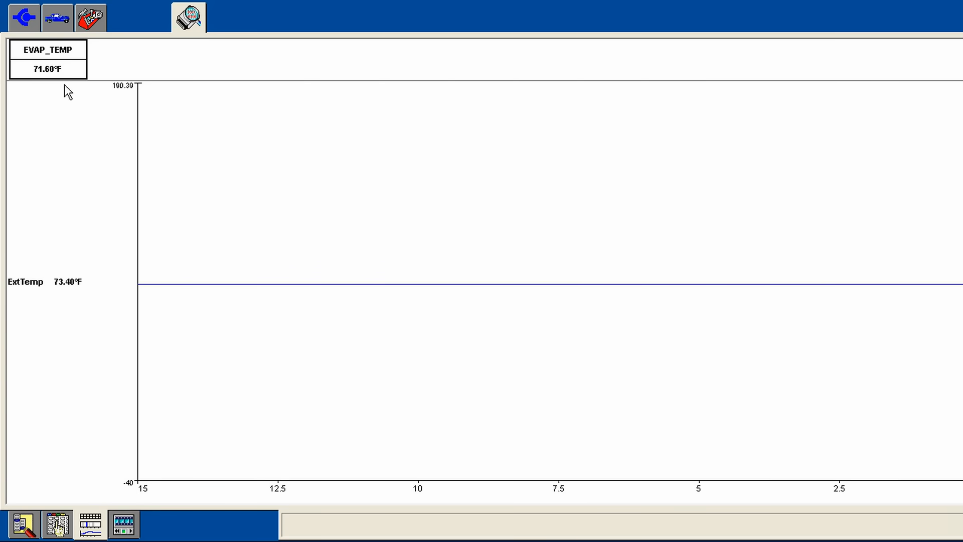
mouse_move(33, 78)
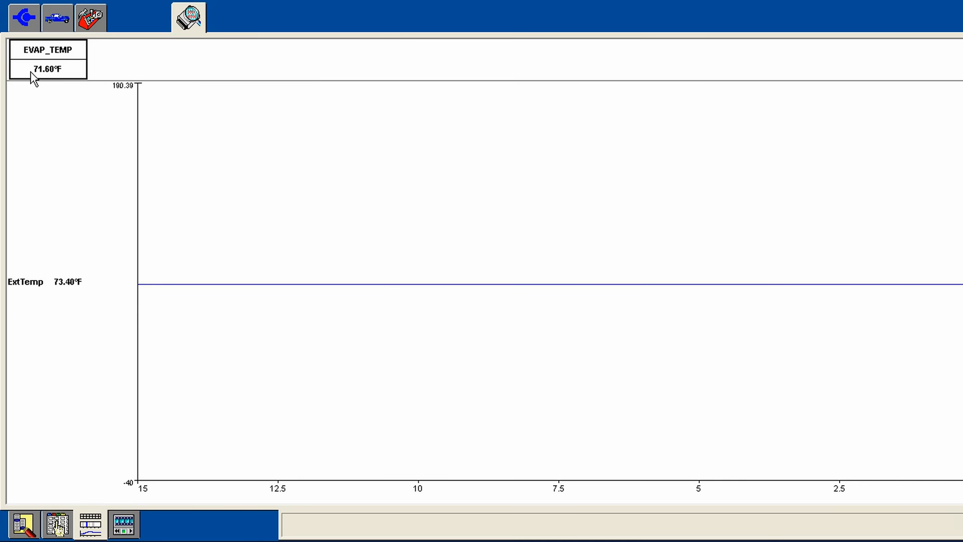
mouse_move(57, 96)
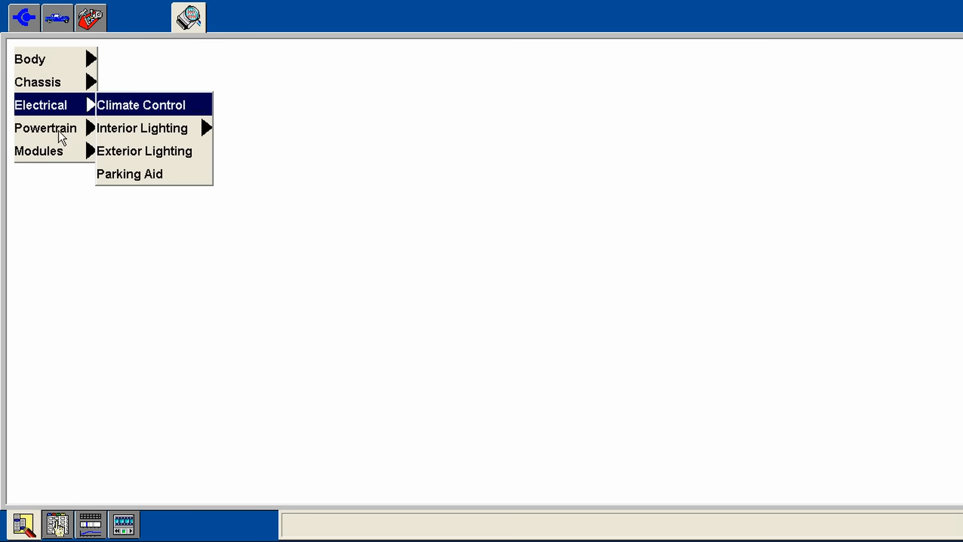
- Select the PCM from the Datalogger's module list to show its PID grid
click(39, 150)
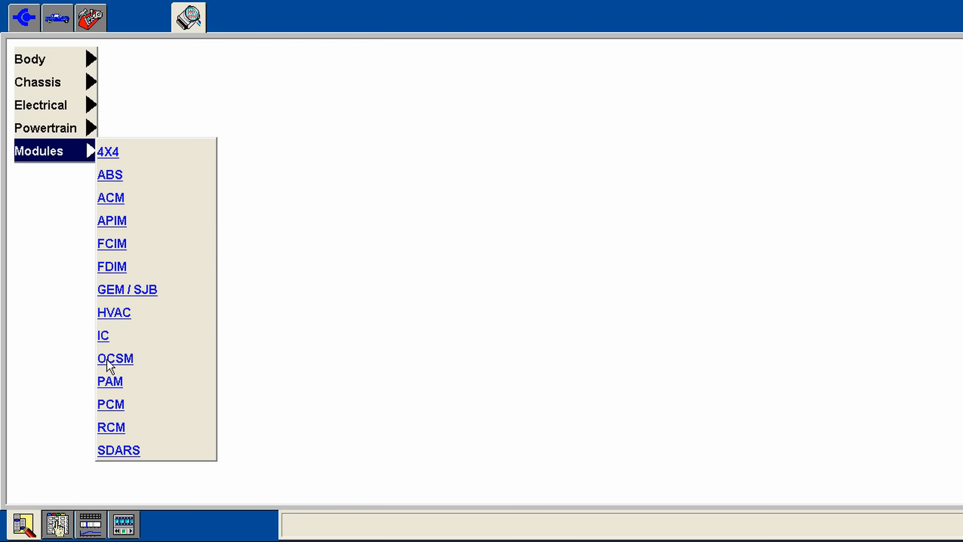
mouse_move(110, 405)
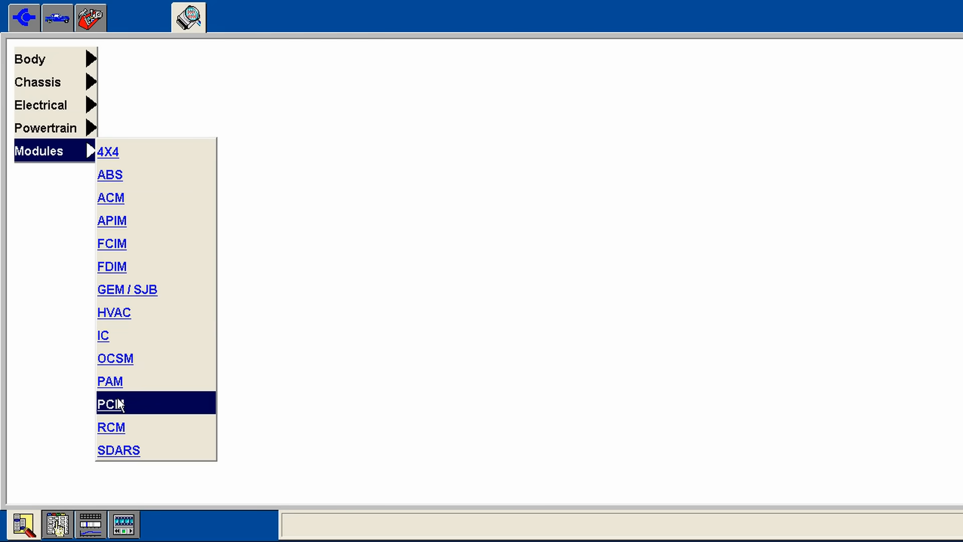
mouse_move(518, 413)
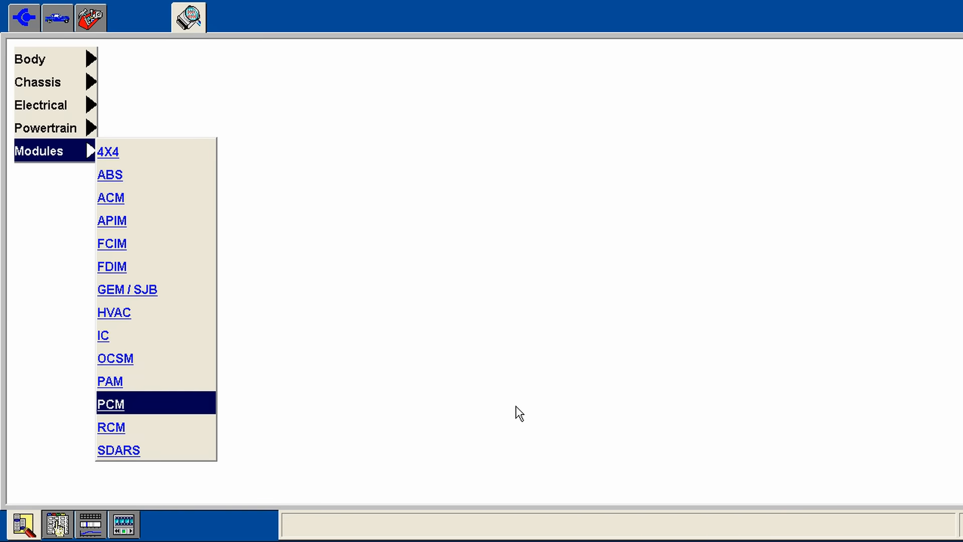
click(111, 403)
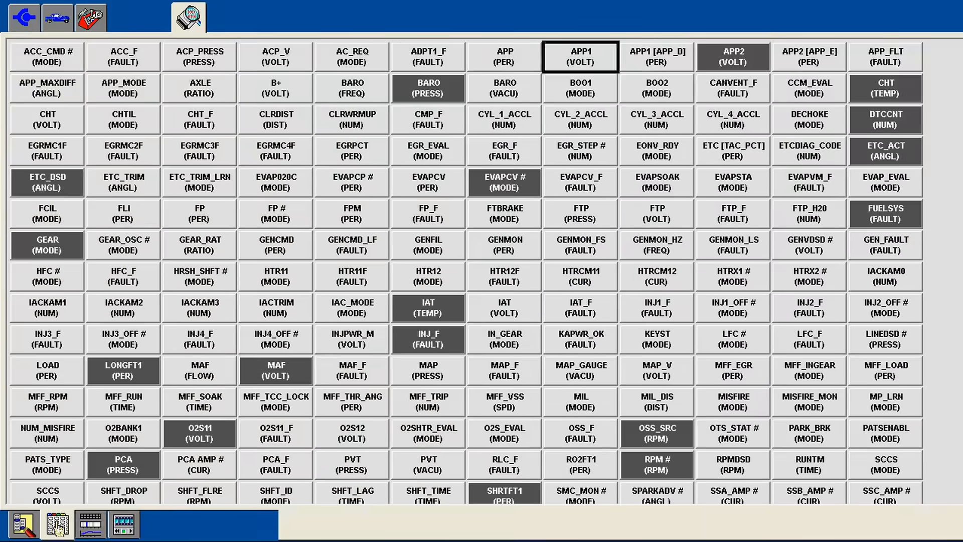
mouse_move(199, 56)
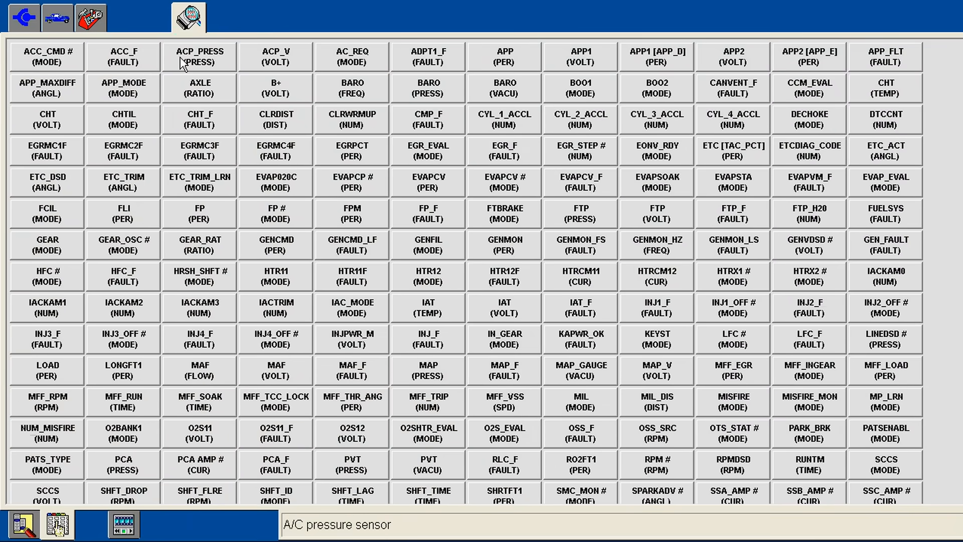
- Mark ACP_PRESS, ACC_CMD # and AC_REQ for monitoring in the PCM PID grid
click(199, 55)
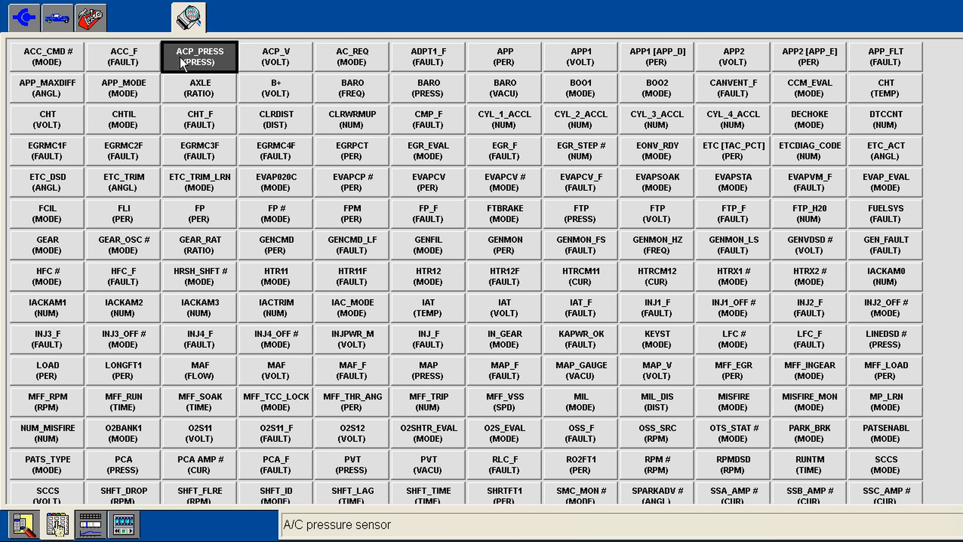
mouse_move(123, 55)
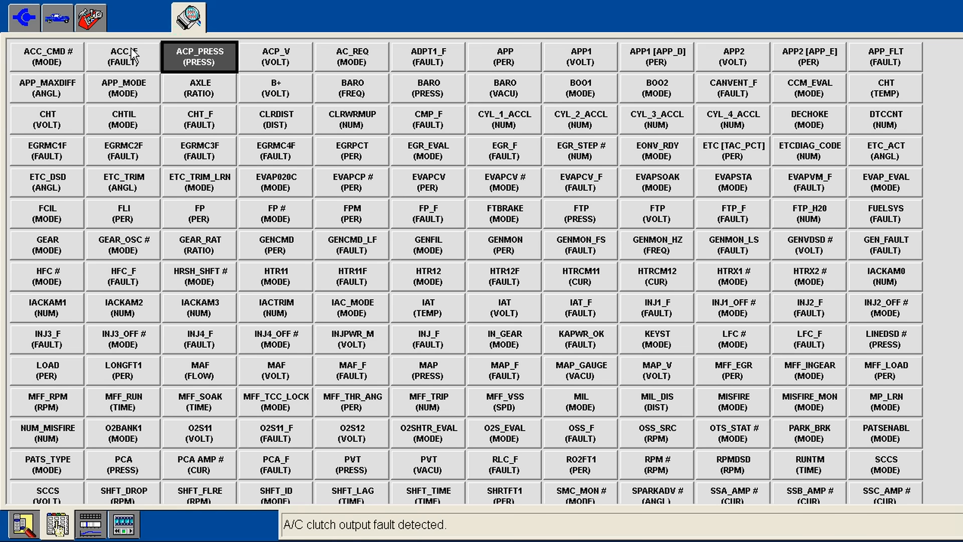
click(46, 56)
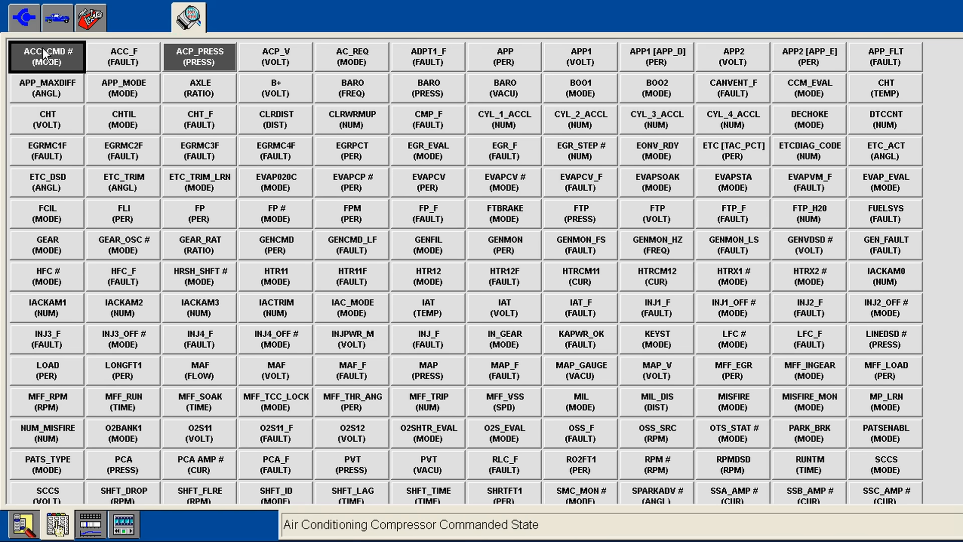
click(352, 56)
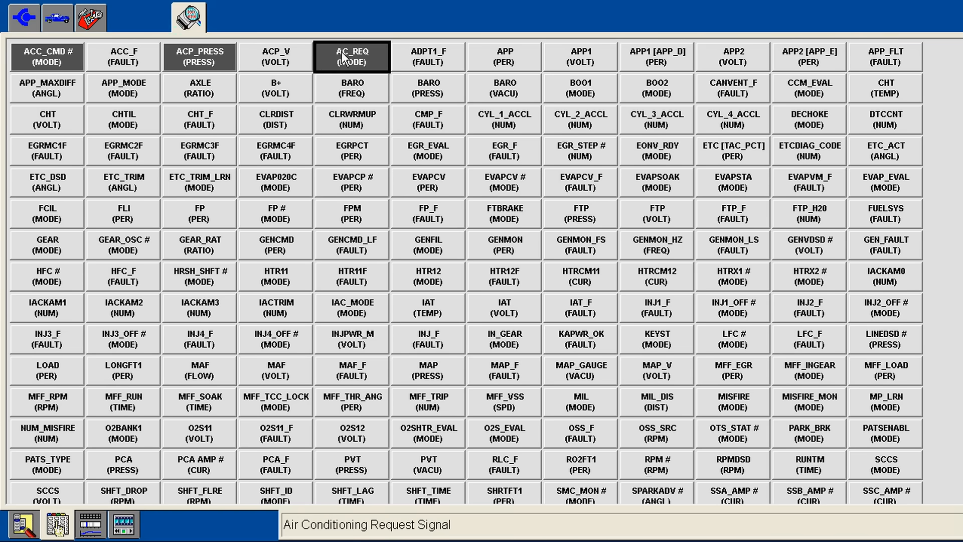
mouse_move(733, 214)
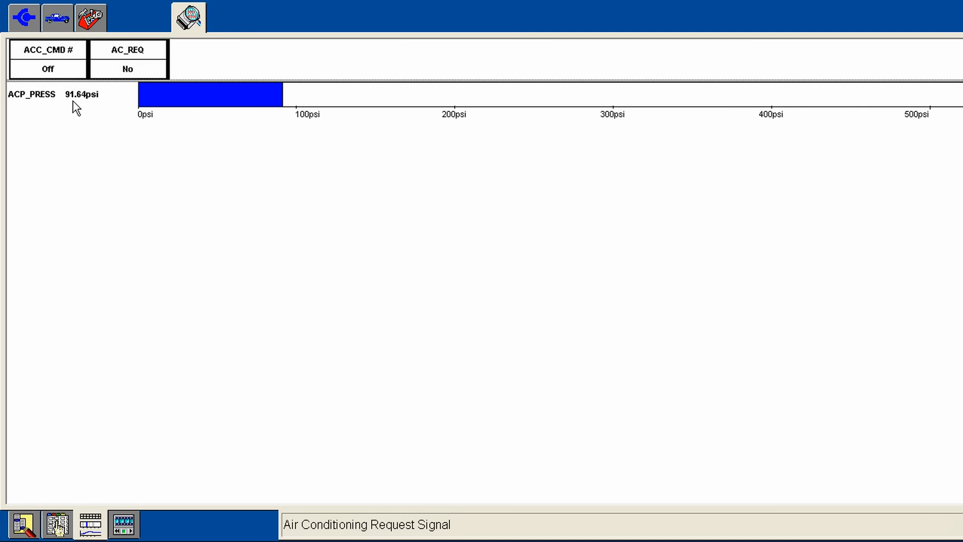
mouse_move(52, 103)
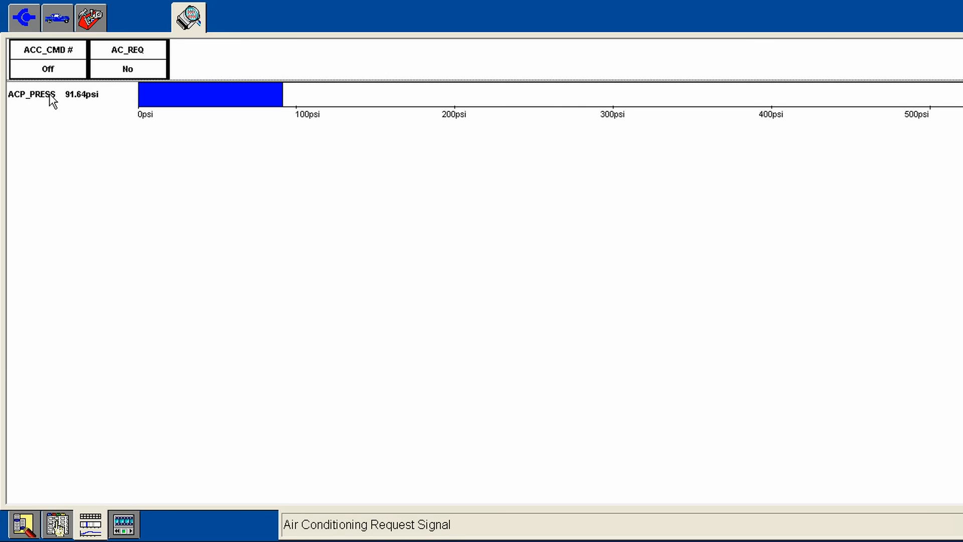
mouse_move(101, 109)
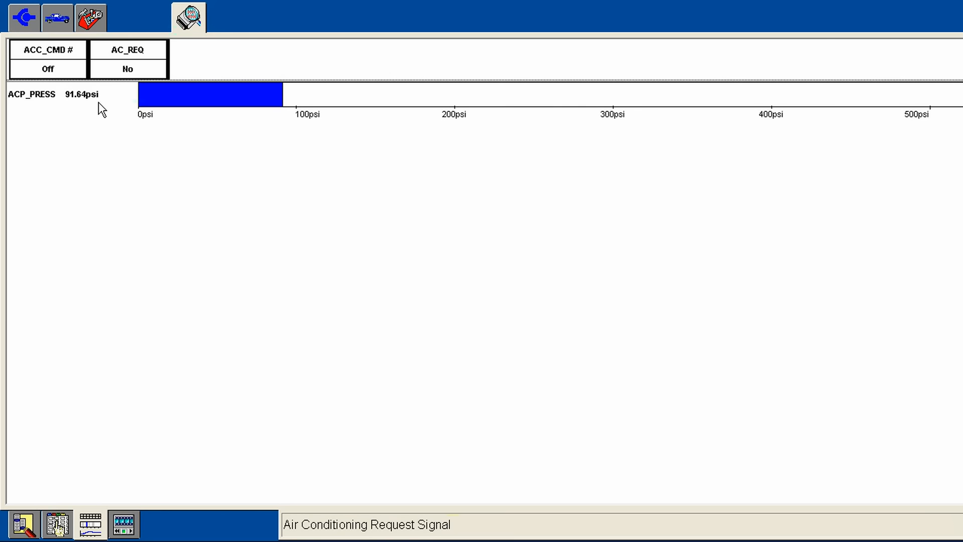
mouse_move(140, 118)
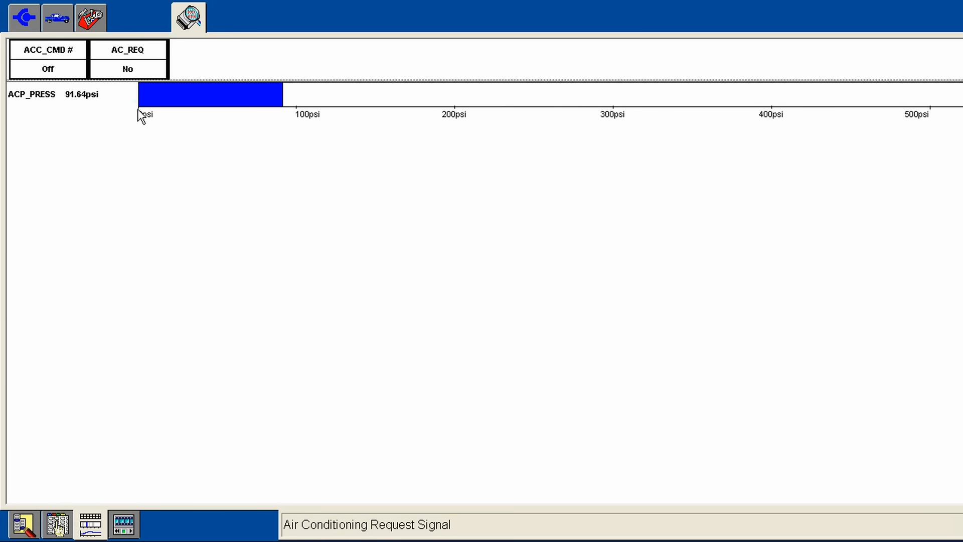
mouse_move(165, 118)
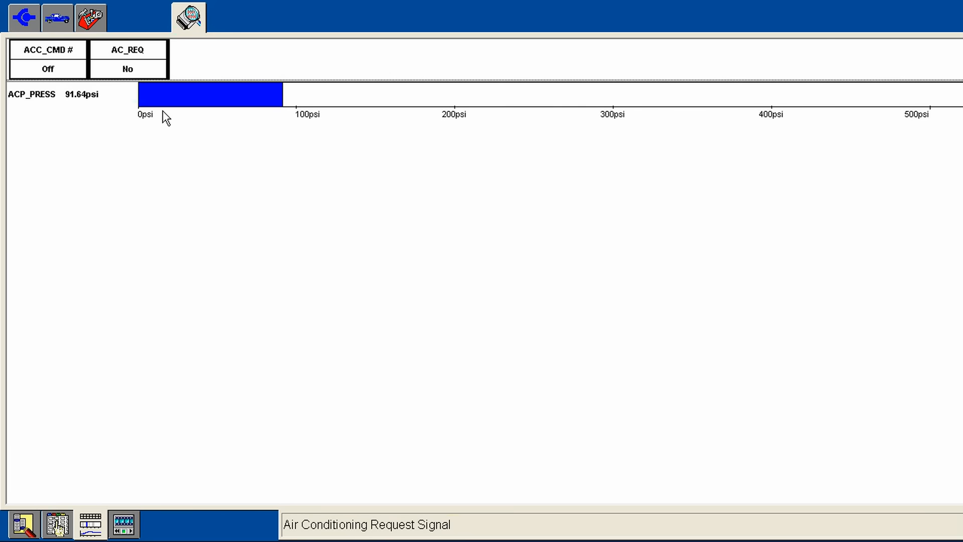
mouse_move(91, 93)
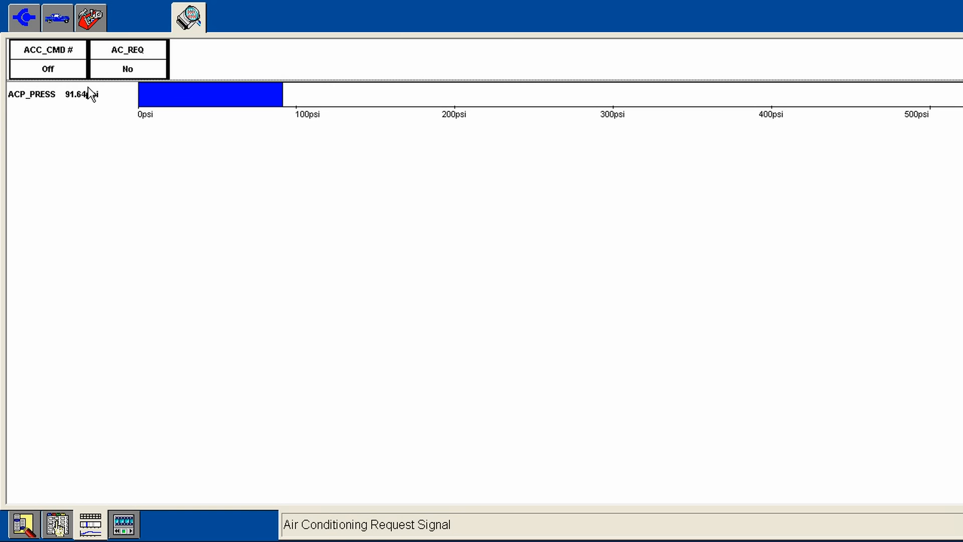
mouse_move(91, 93)
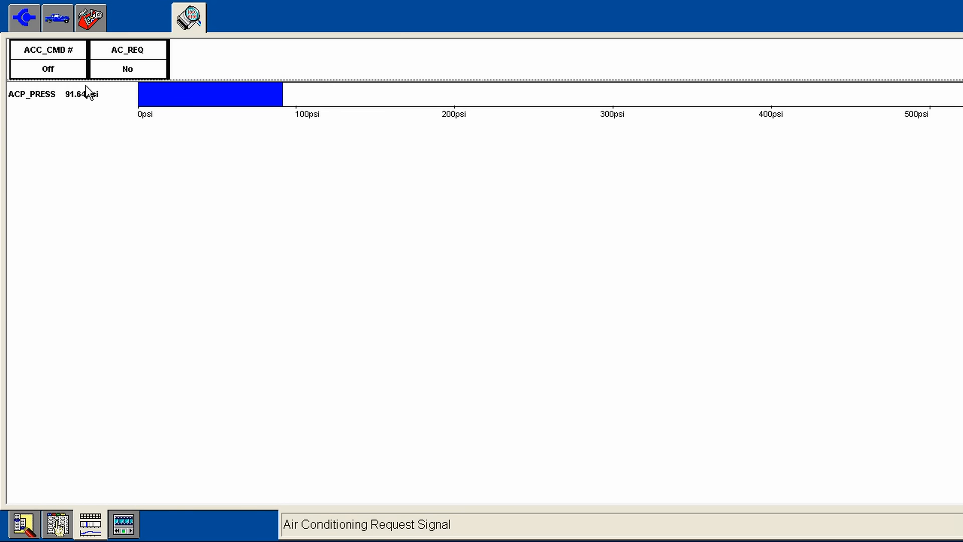
mouse_move(113, 114)
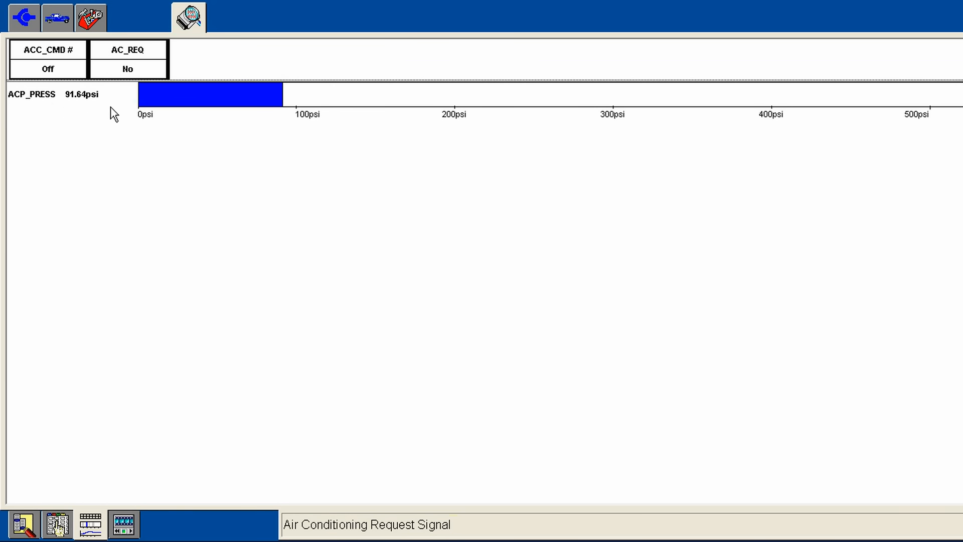
mouse_move(101, 109)
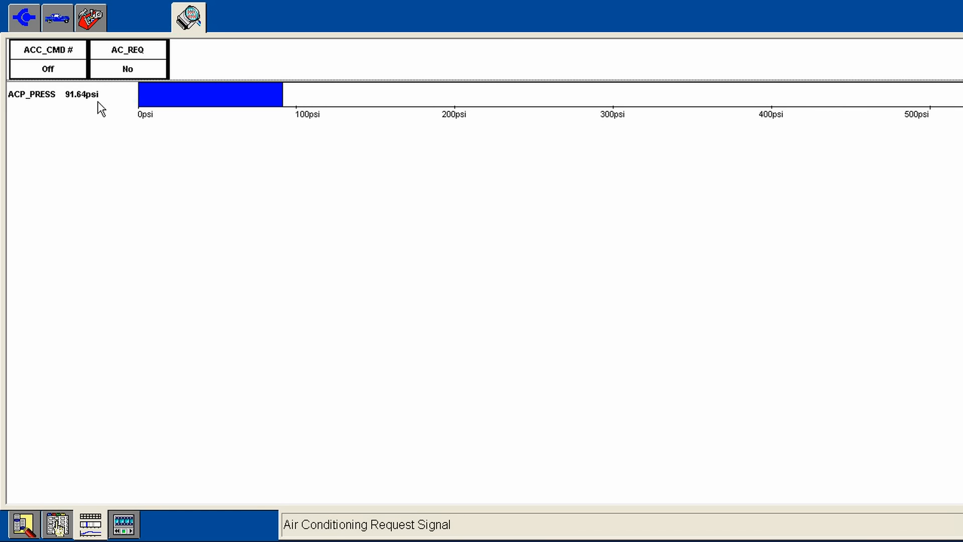
mouse_move(94, 101)
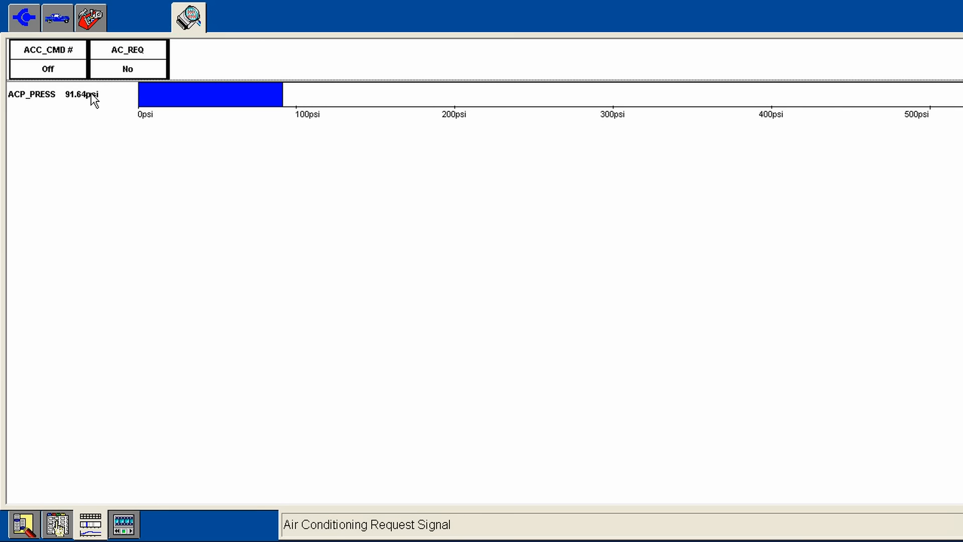
mouse_move(31, 103)
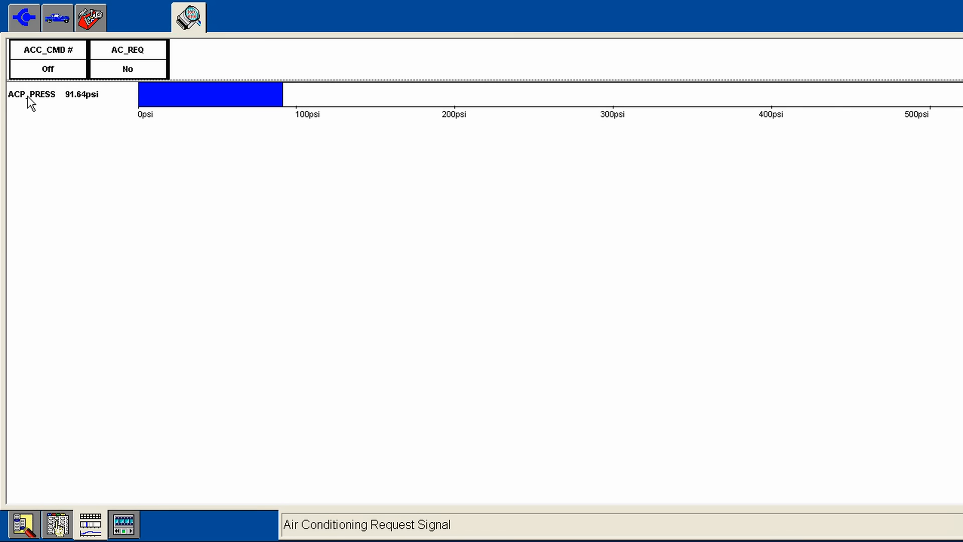
mouse_move(65, 107)
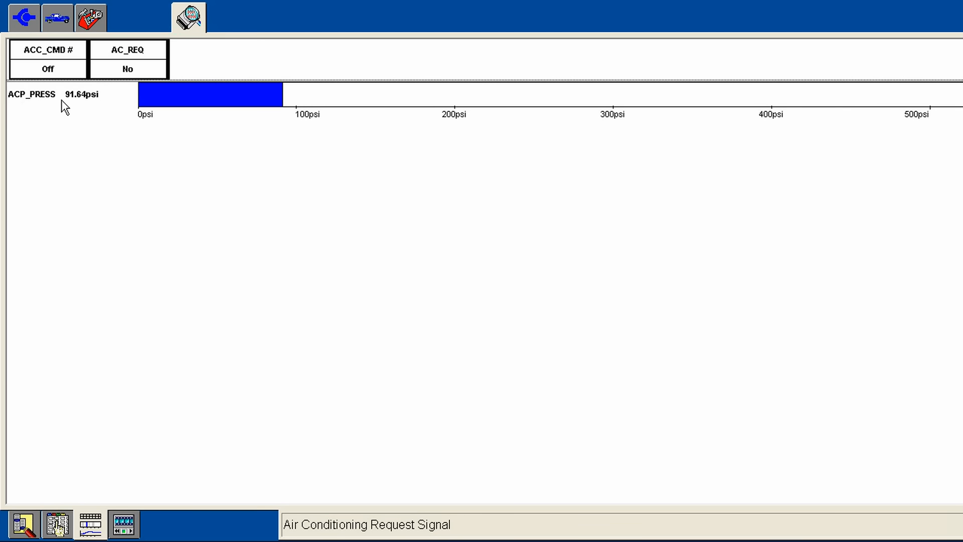
mouse_move(45, 94)
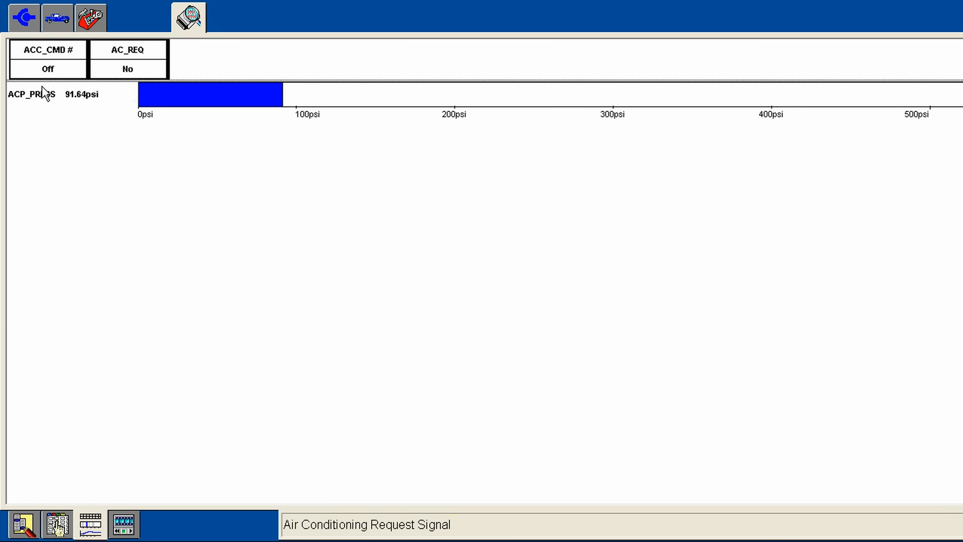
mouse_move(117, 102)
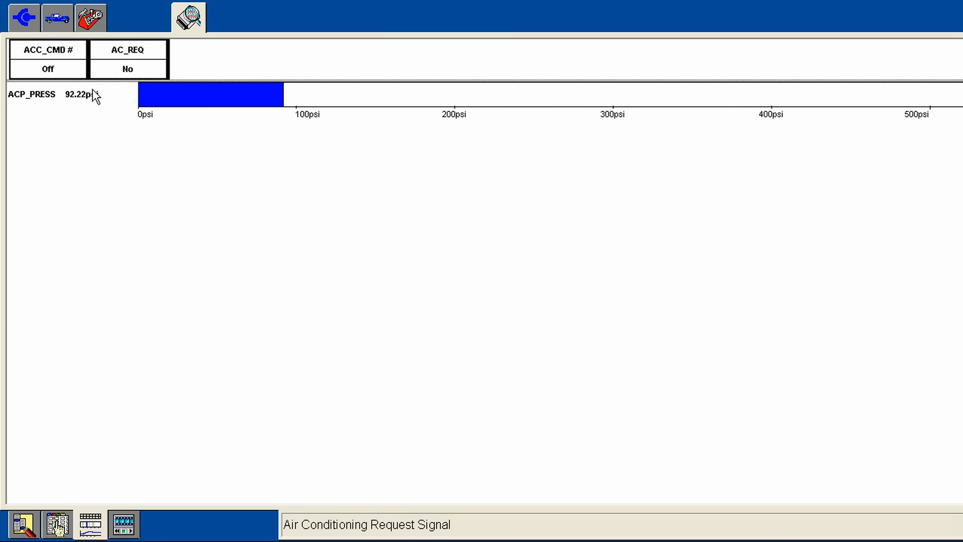
mouse_move(52, 56)
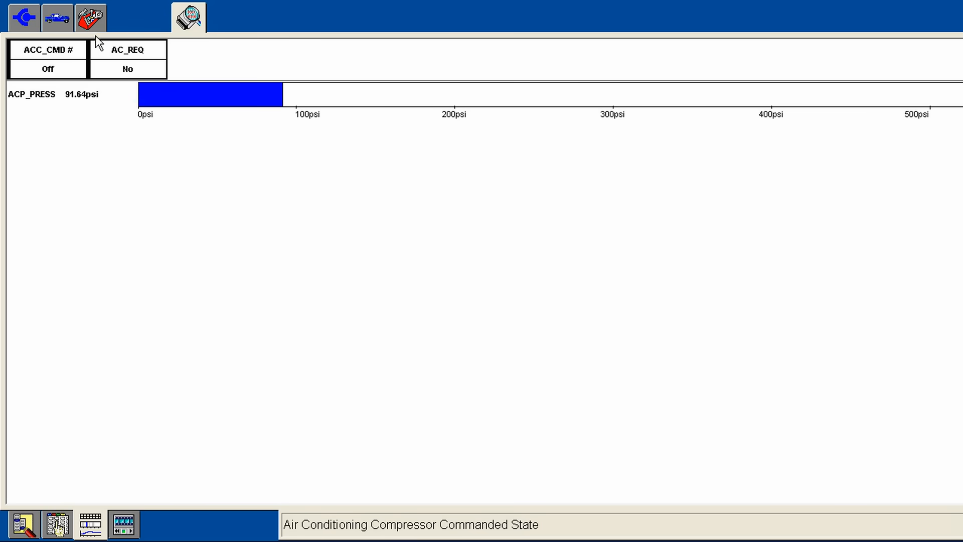
mouse_move(181, 121)
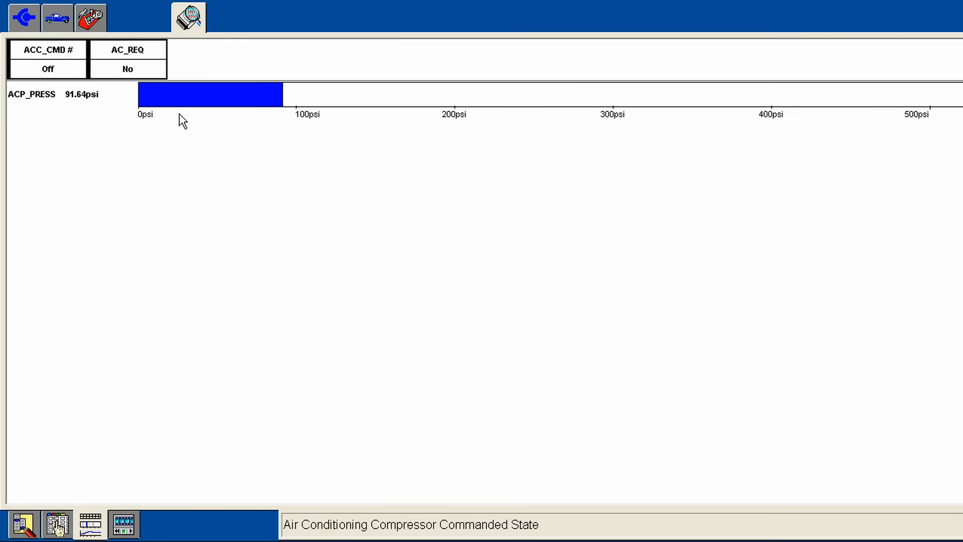